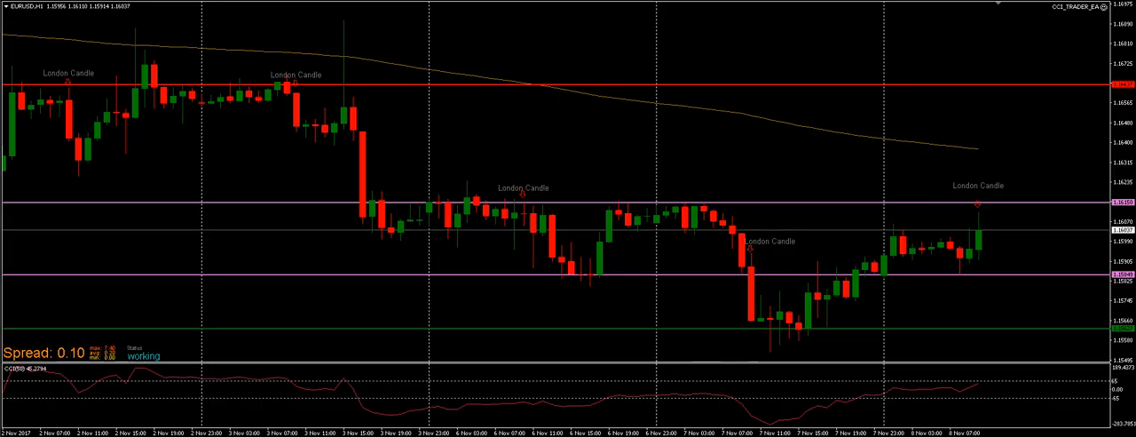
{"action": "mouse_move", "coordinate": [645, 209]}
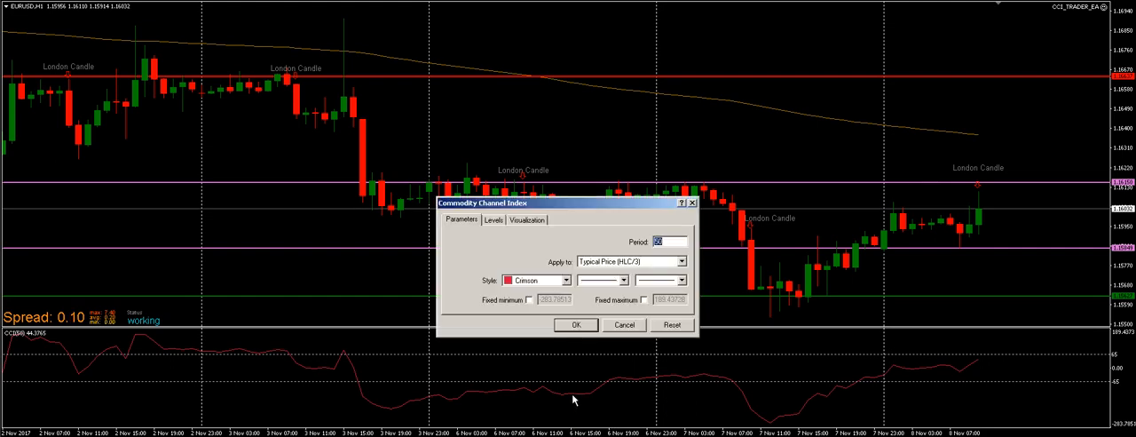
{"action": "mouse_move", "coordinate": [736, 265]}
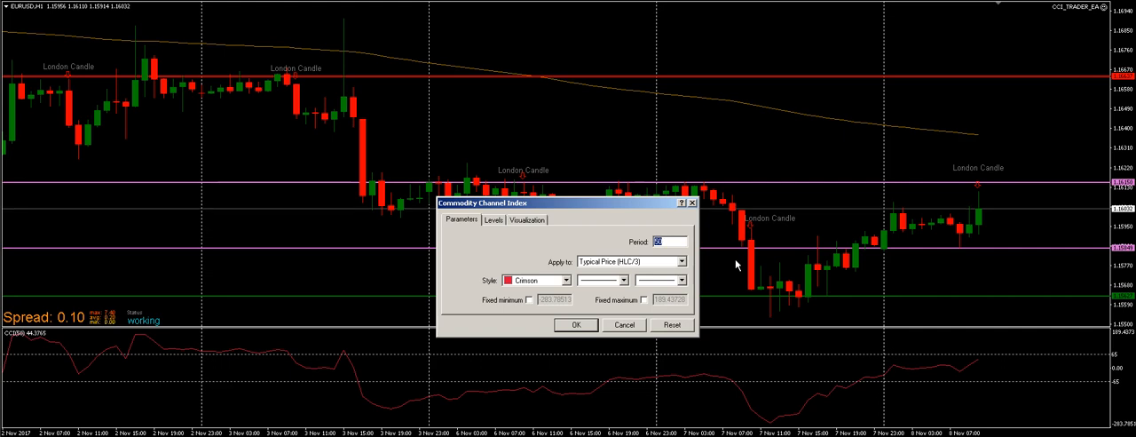
{"action": "mouse_move", "coordinate": [621, 270]}
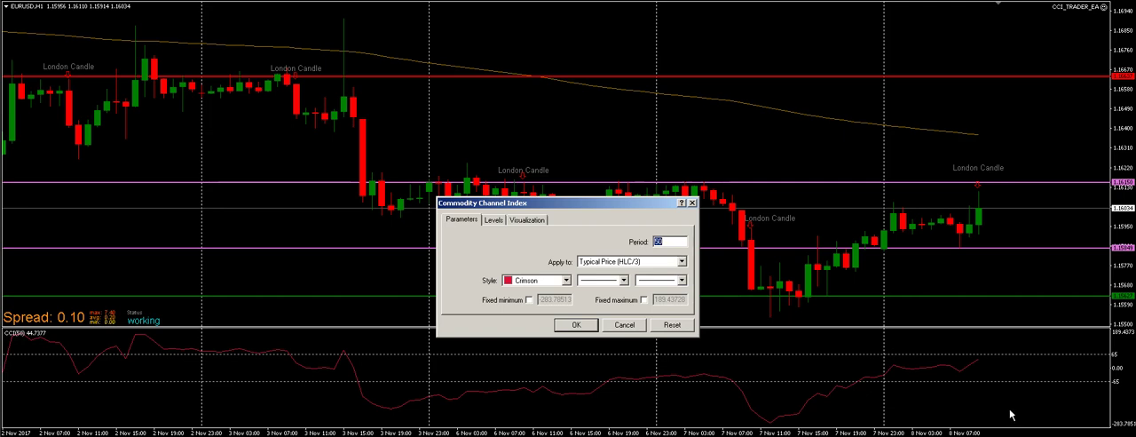
{"action": "mouse_move", "coordinate": [791, 323]}
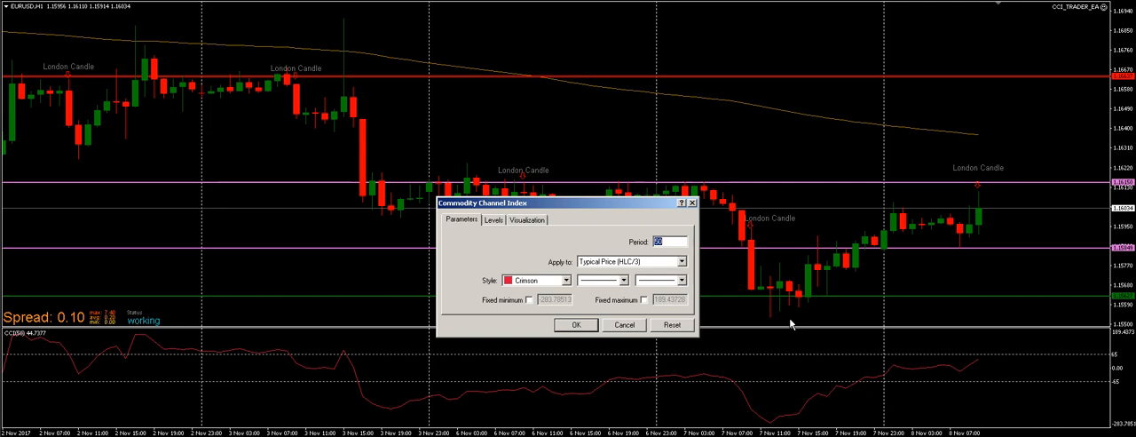
Close the Commodity Channel Index settings and return to the price chart
{"action": "left_click", "coordinate": [575, 323]}
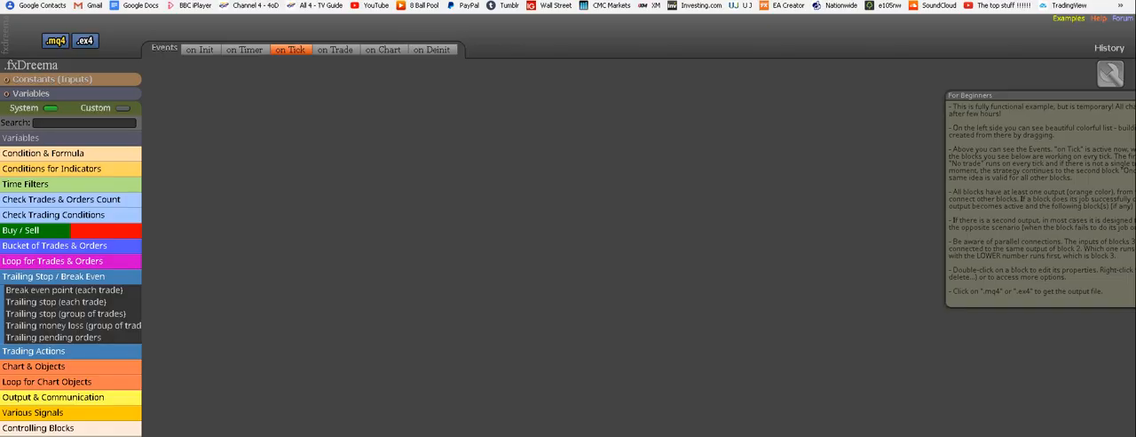
{"action": "mouse_move", "coordinate": [538, 385]}
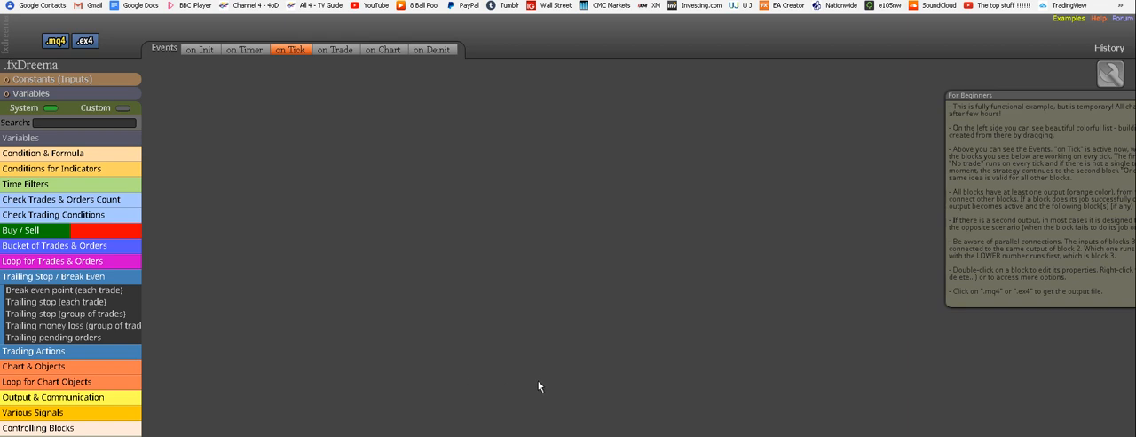
{"action": "mouse_move", "coordinate": [472, 316]}
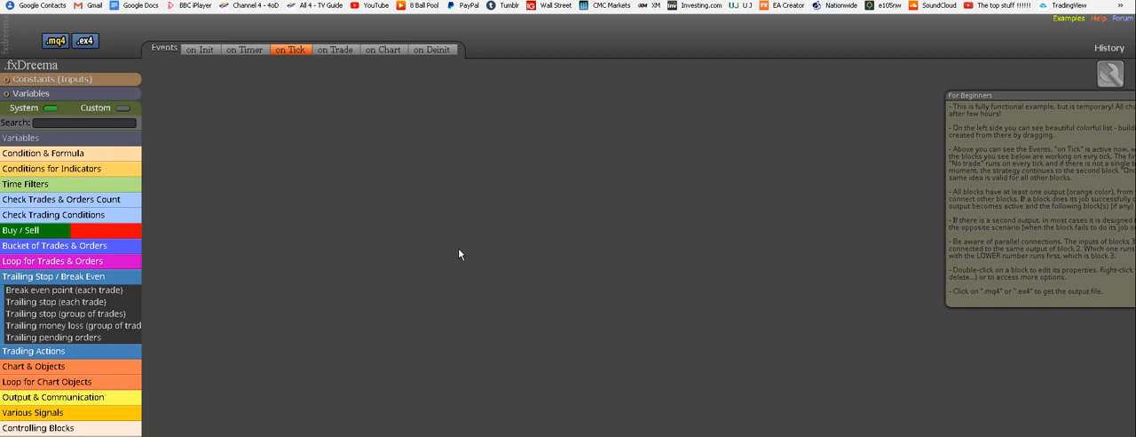
{"action": "mouse_move", "coordinate": [362, 243]}
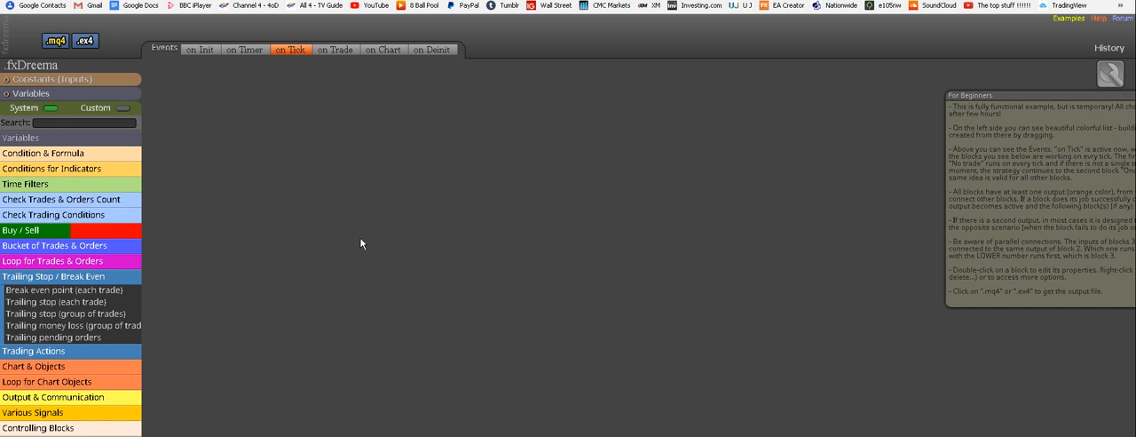
{"action": "mouse_move", "coordinate": [50, 199]}
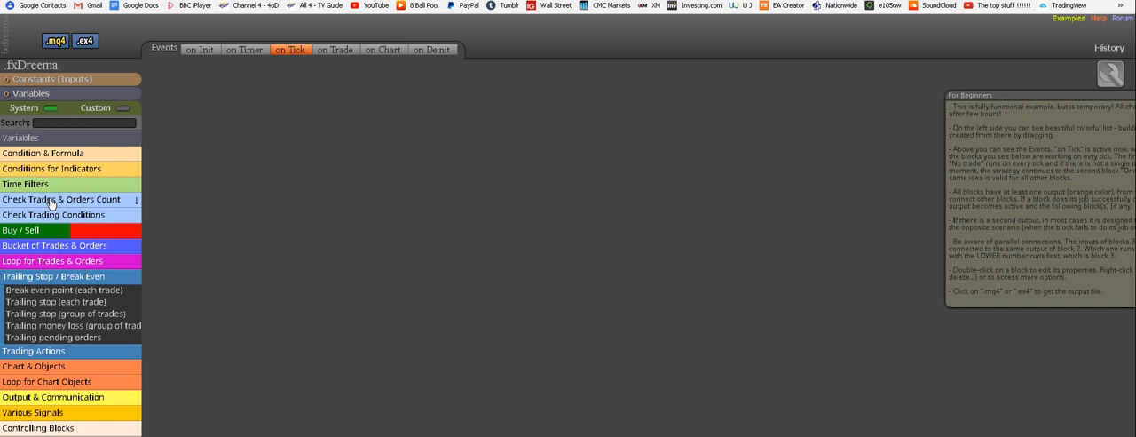
Place an If trade block on the canvas and expand the Condition & Formula blocks
{"action": "left_click", "coordinate": [62, 198]}
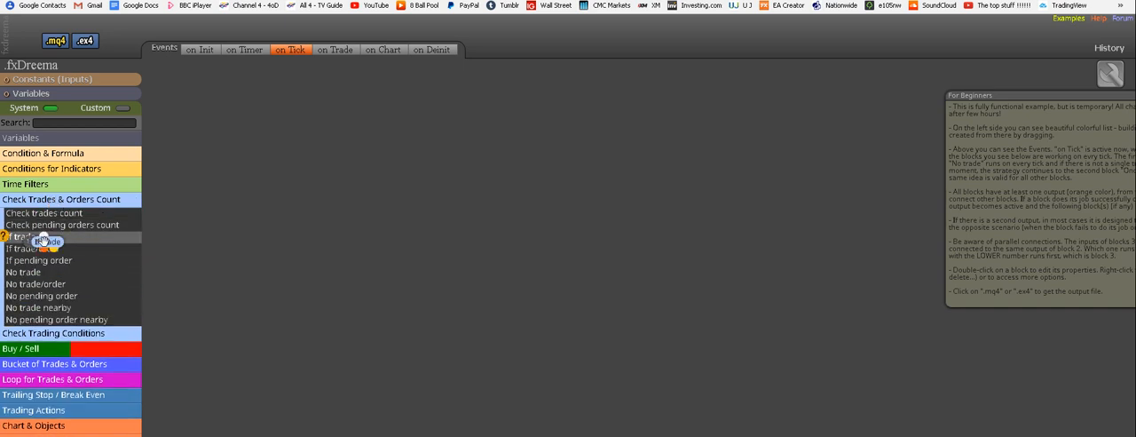
{"action": "left_click_drag", "start_coordinate": [33, 237], "coordinate": [380, 149]}
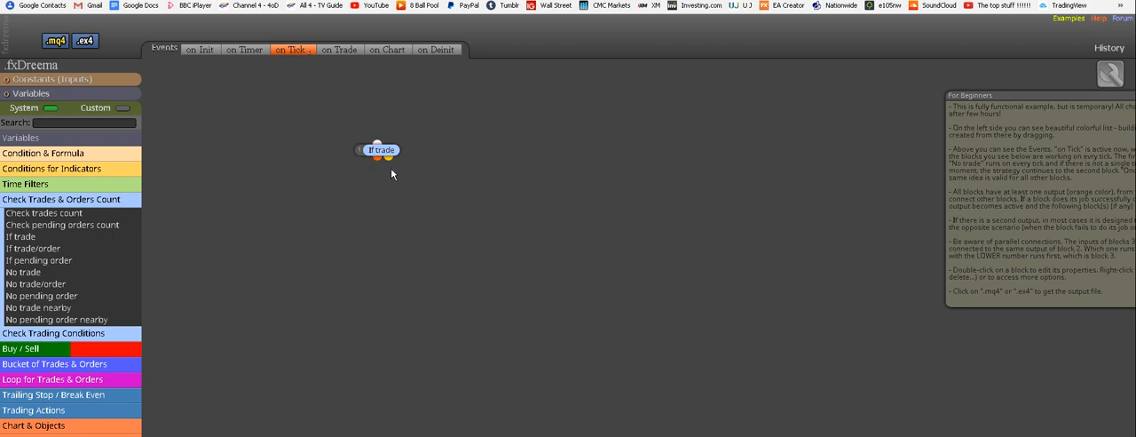
{"action": "mouse_move", "coordinate": [387, 159]}
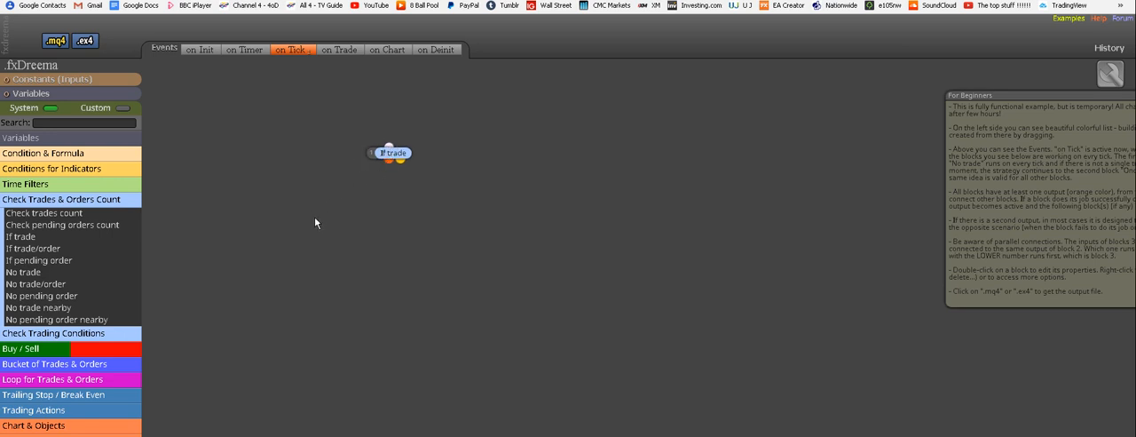
{"action": "mouse_move", "coordinate": [343, 222]}
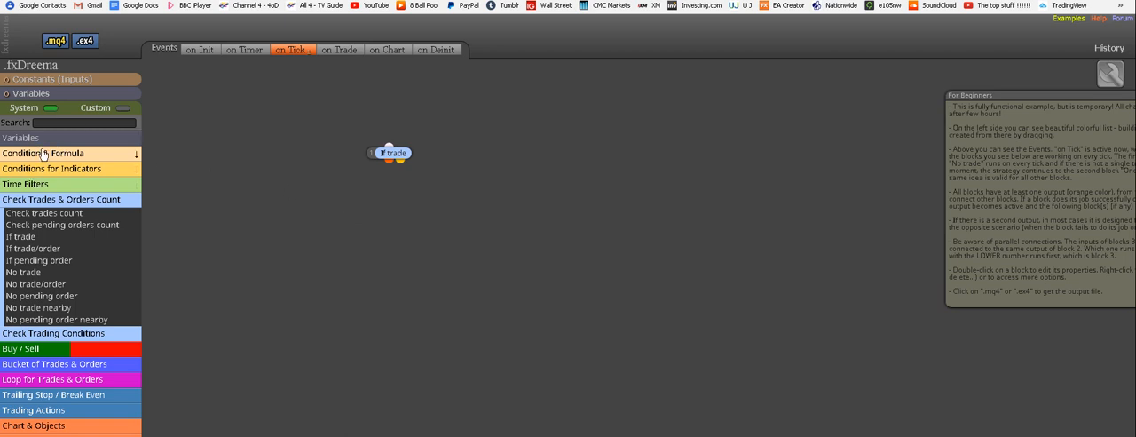
{"action": "left_click", "coordinate": [45, 152]}
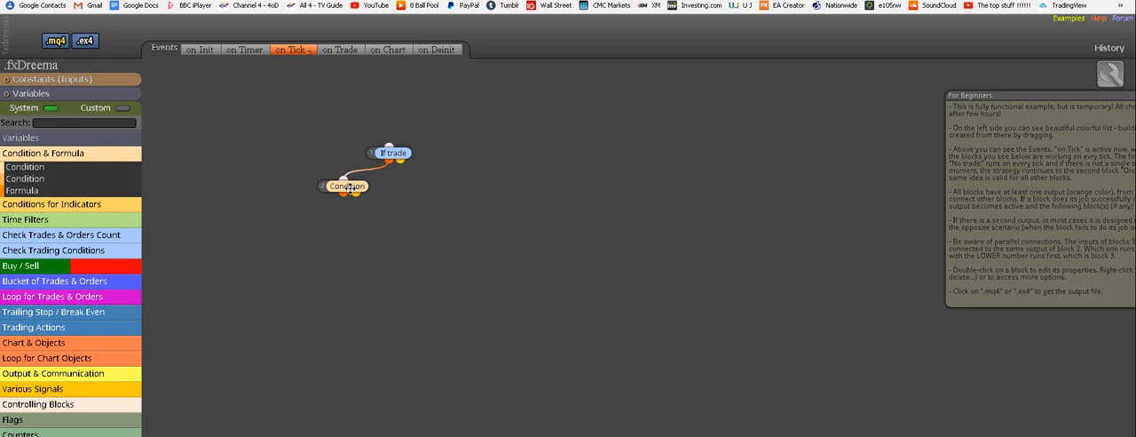
Set the condition's left operand to Commodity Channel Index, period 50, on typical price (HLC/3)
{"action": "double_click", "coordinate": [346, 185]}
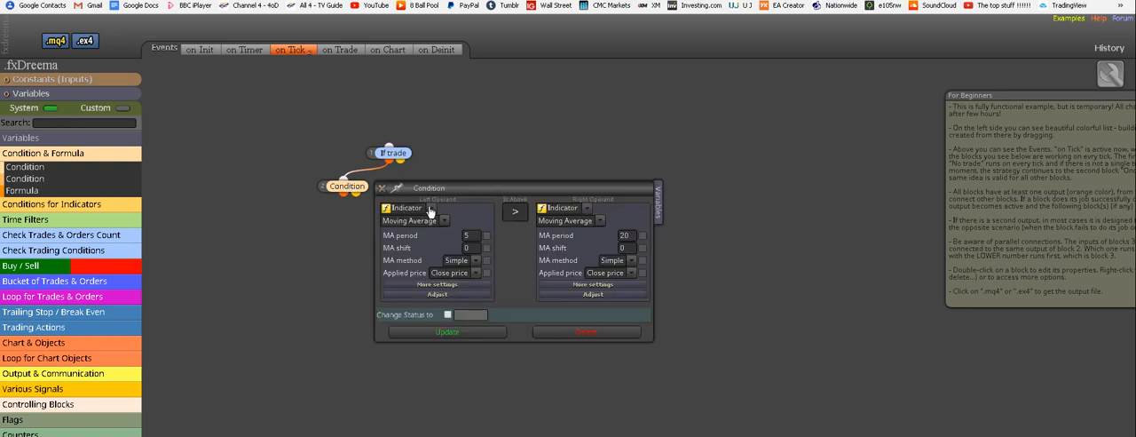
{"action": "left_click", "coordinate": [404, 207]}
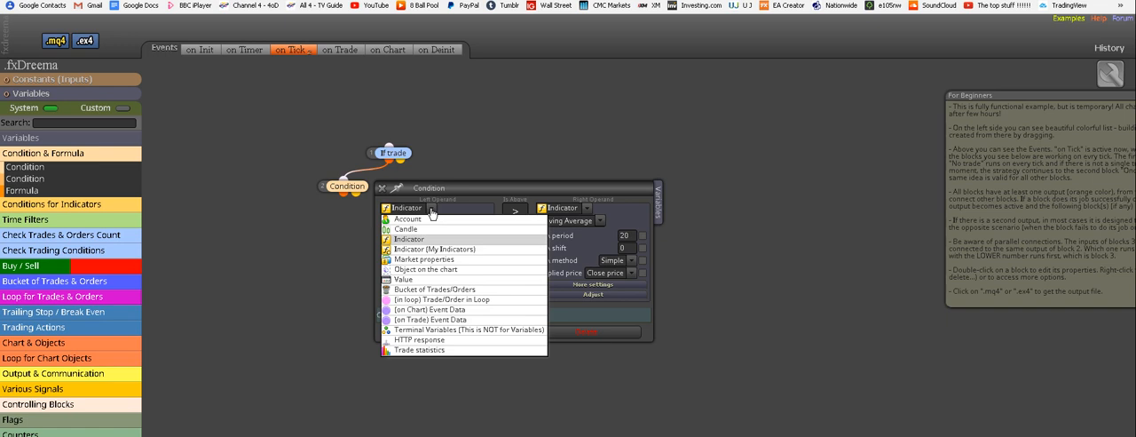
{"action": "mouse_move", "coordinate": [412, 241]}
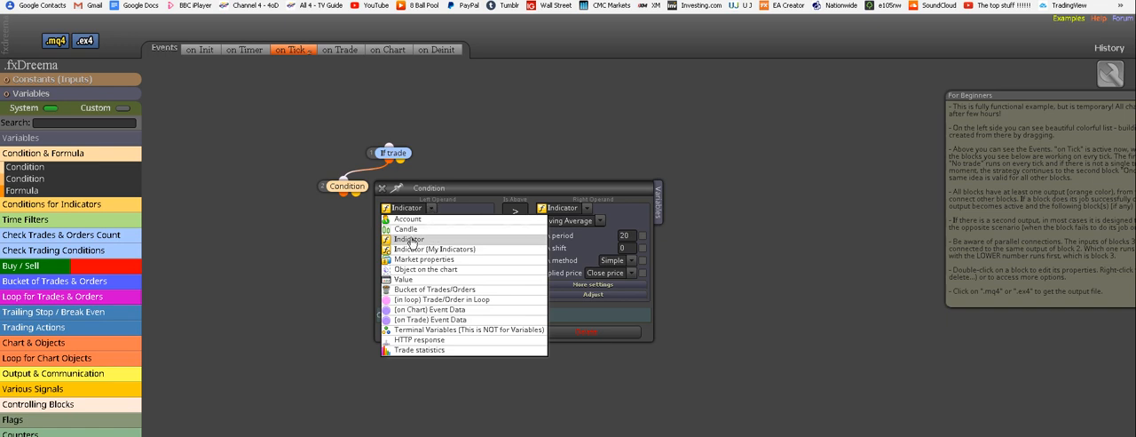
{"action": "left_click", "coordinate": [408, 237]}
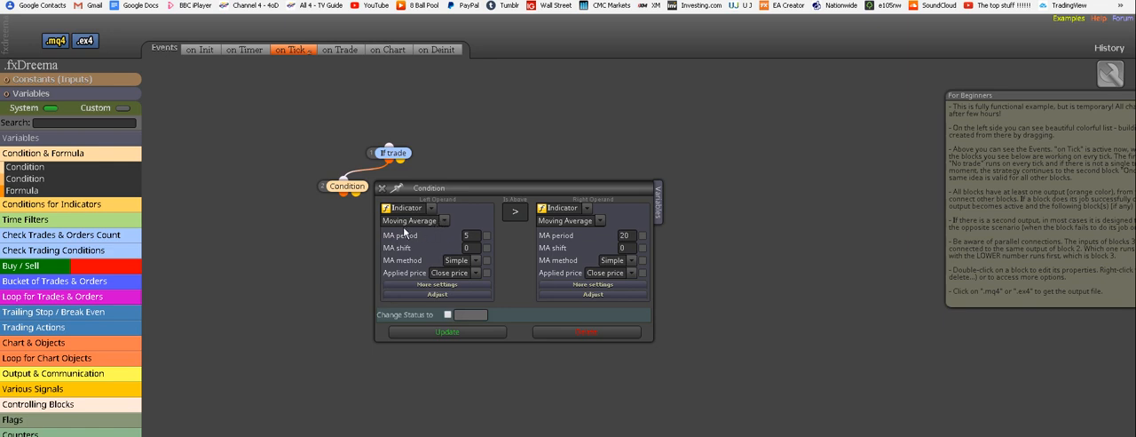
{"action": "mouse_move", "coordinate": [447, 224]}
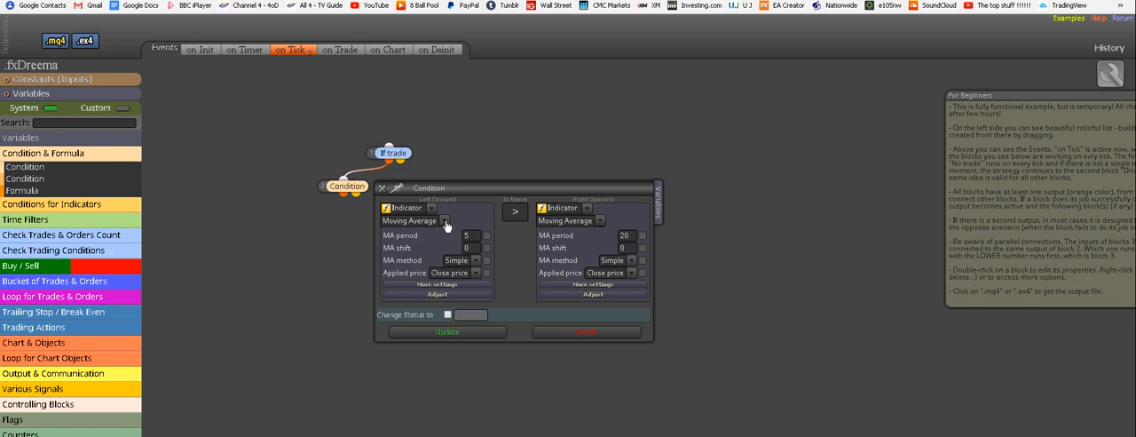
{"action": "left_click", "coordinate": [444, 220]}
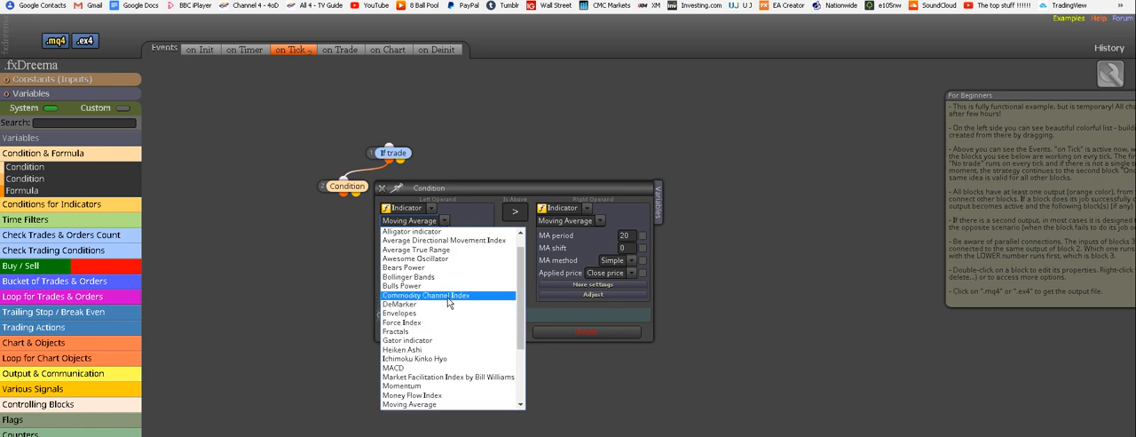
{"action": "left_click", "coordinate": [426, 295]}
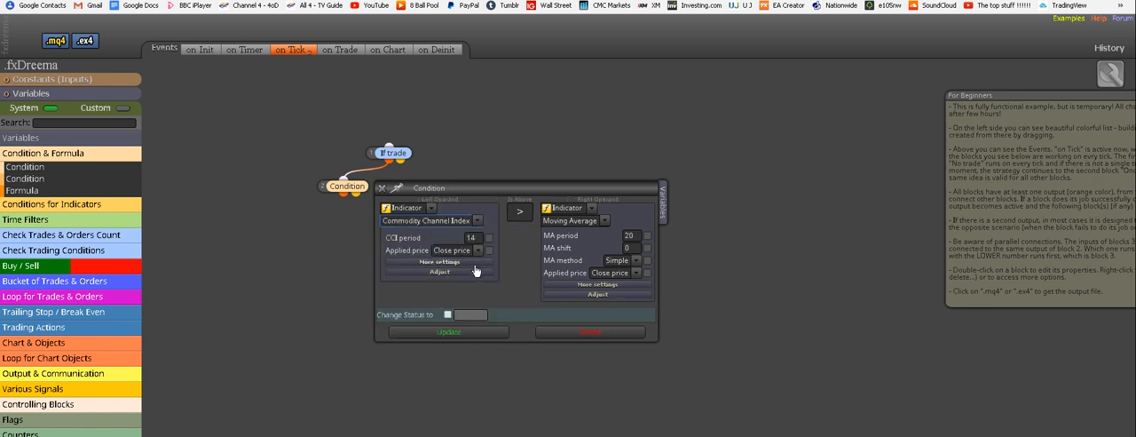
{"action": "mouse_move", "coordinate": [490, 251]}
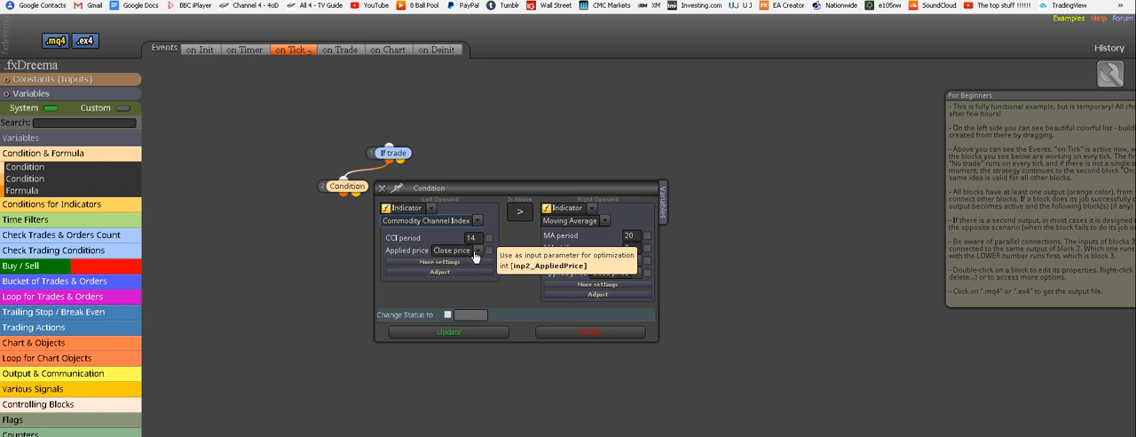
{"action": "left_click", "coordinate": [454, 248]}
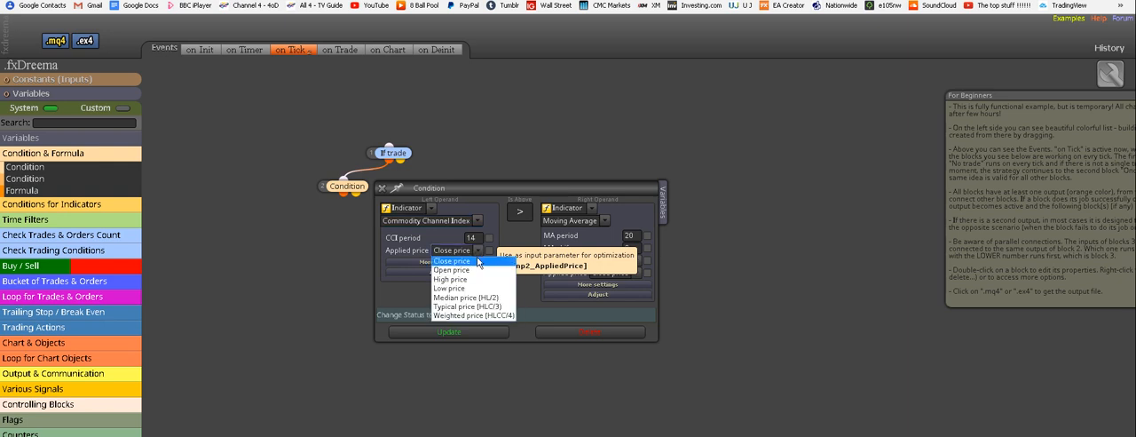
{"action": "left_click", "coordinate": [468, 306]}
{"action": "type", "text": "50"}
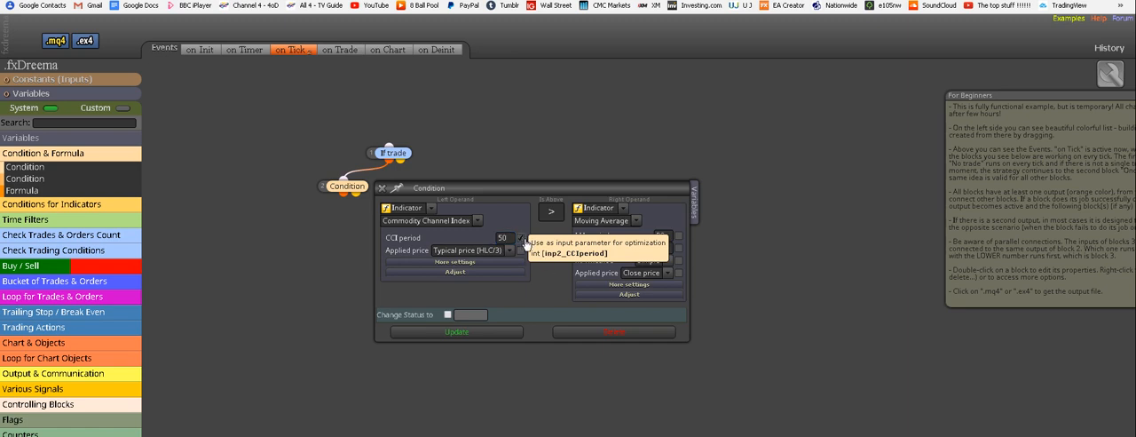
{"action": "mouse_move", "coordinate": [531, 252]}
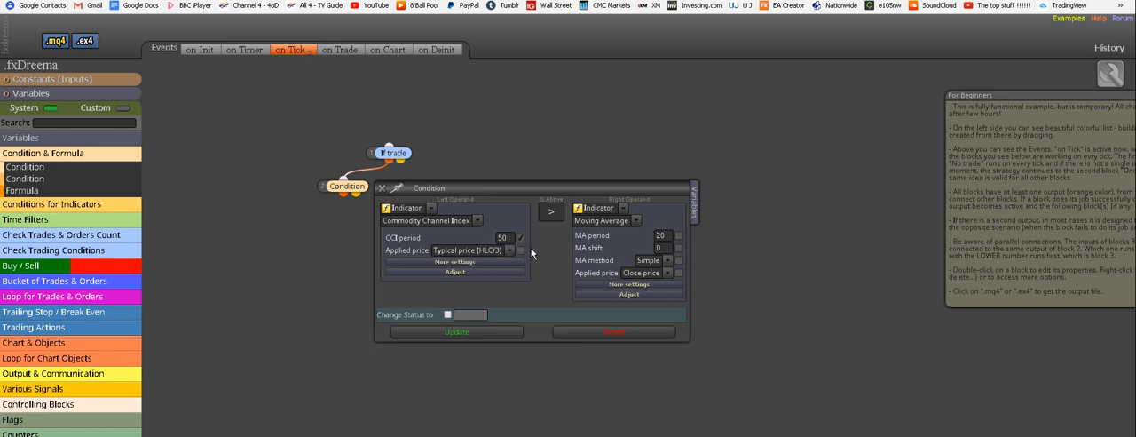
{"action": "mouse_move", "coordinate": [568, 227]}
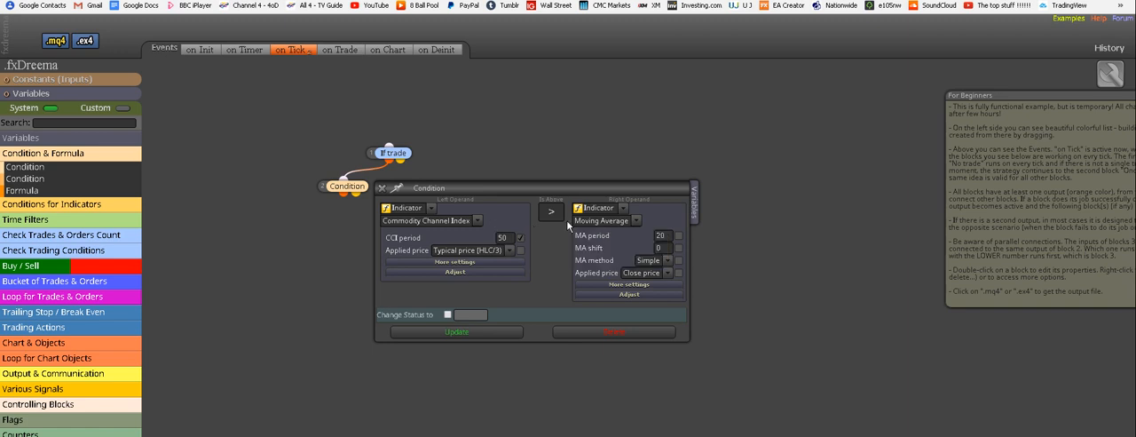
Compare the CCI against the fixed value 65 and save the condition
{"action": "left_click", "coordinate": [550, 211]}
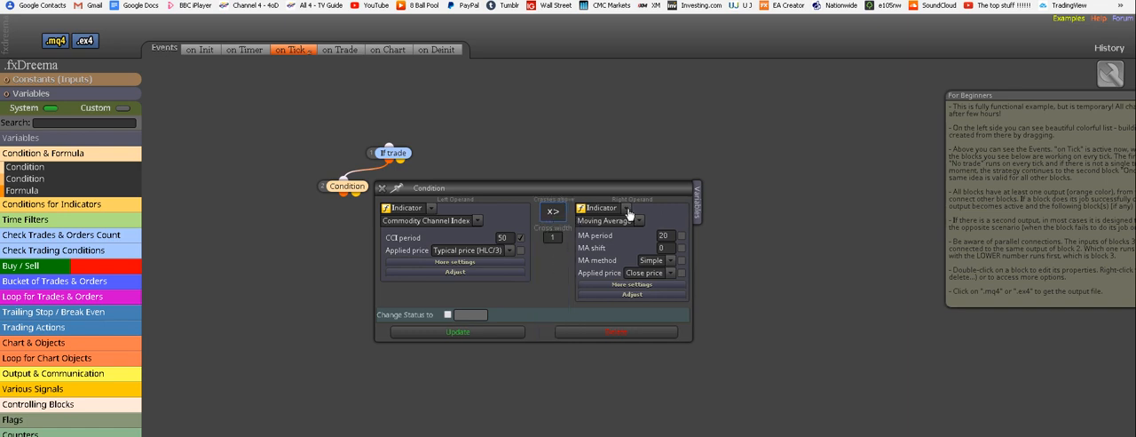
{"action": "left_click", "coordinate": [606, 208]}
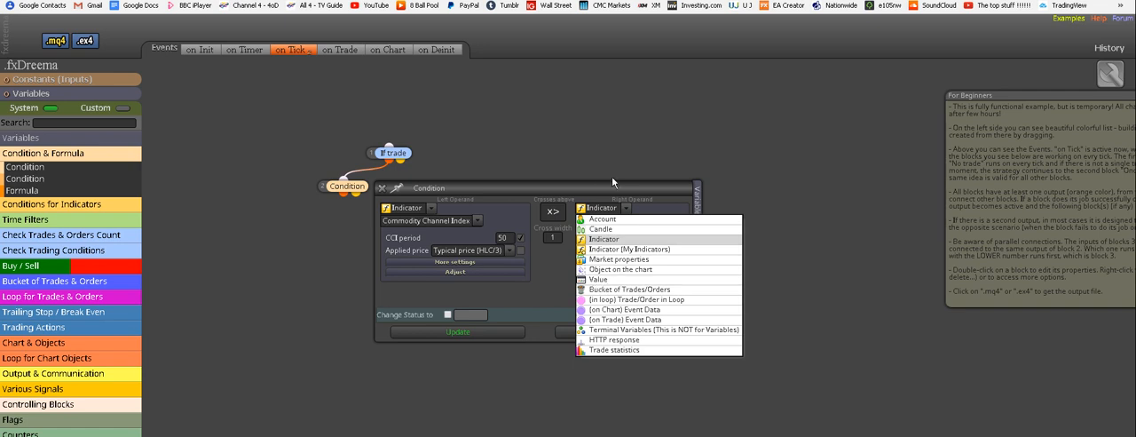
{"action": "left_click", "coordinate": [598, 279]}
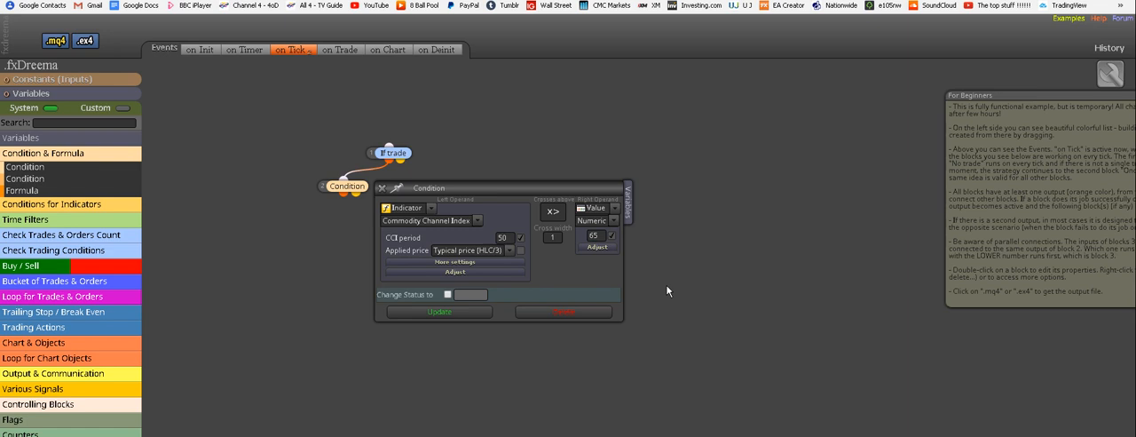
{"action": "mouse_move", "coordinate": [288, 280]}
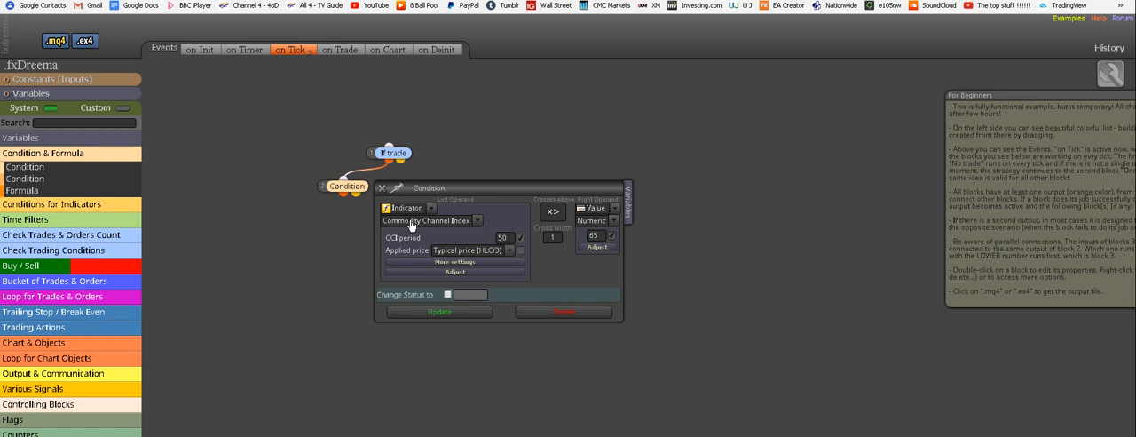
{"action": "mouse_move", "coordinate": [522, 240]}
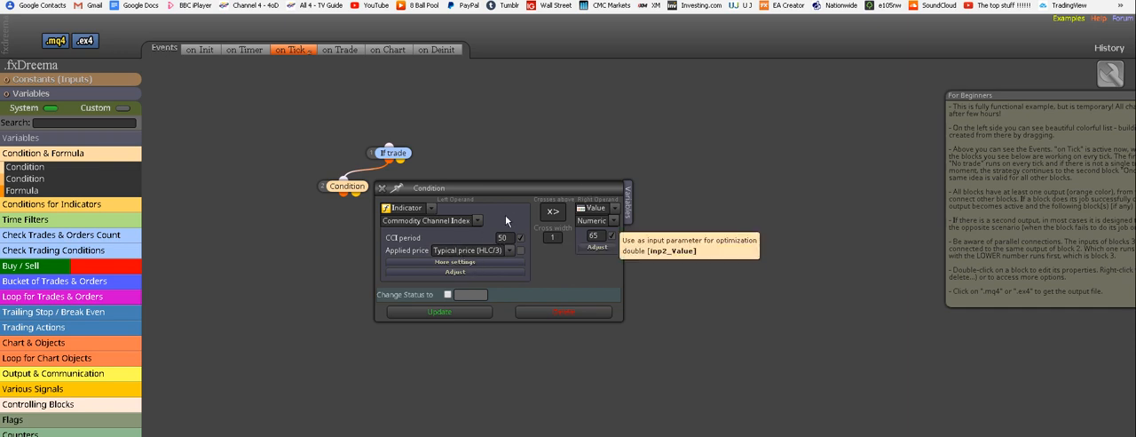
{"action": "mouse_move", "coordinate": [603, 234]}
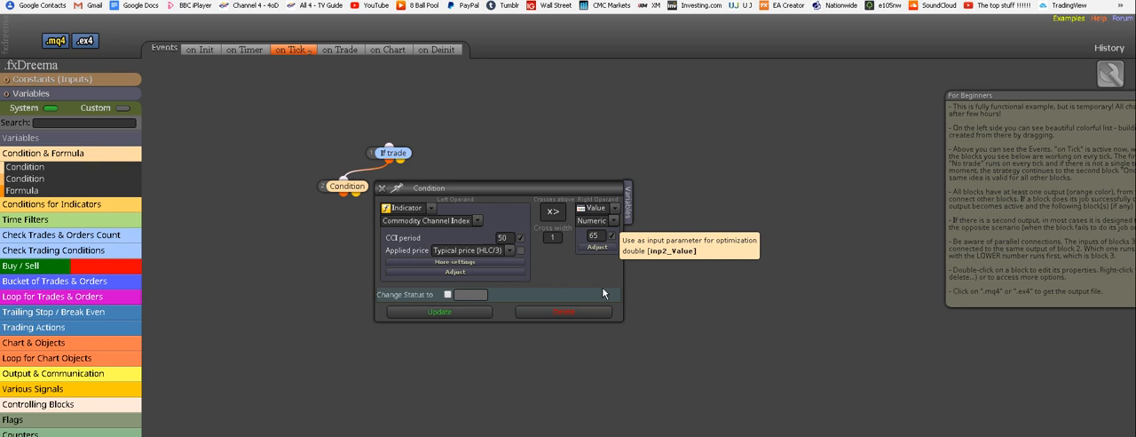
{"action": "mouse_move", "coordinate": [483, 334]}
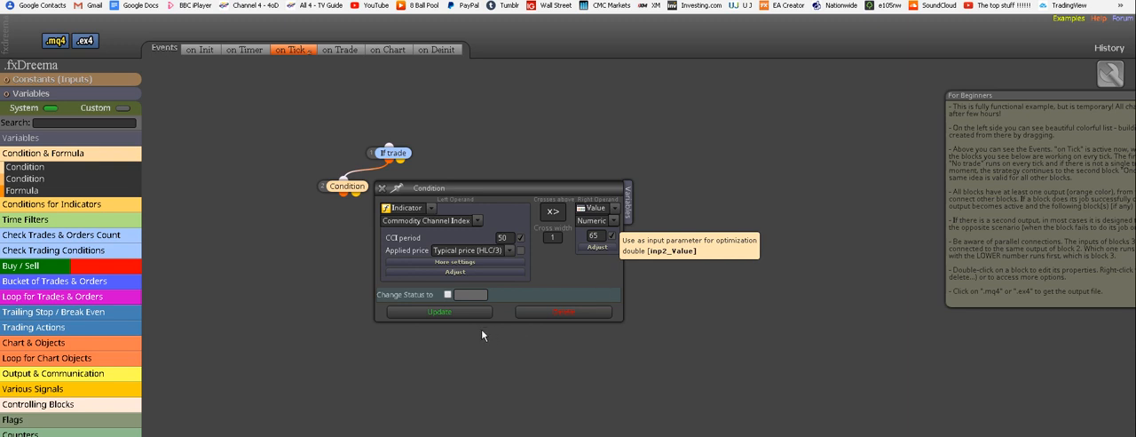
{"action": "left_click", "coordinate": [438, 310]}
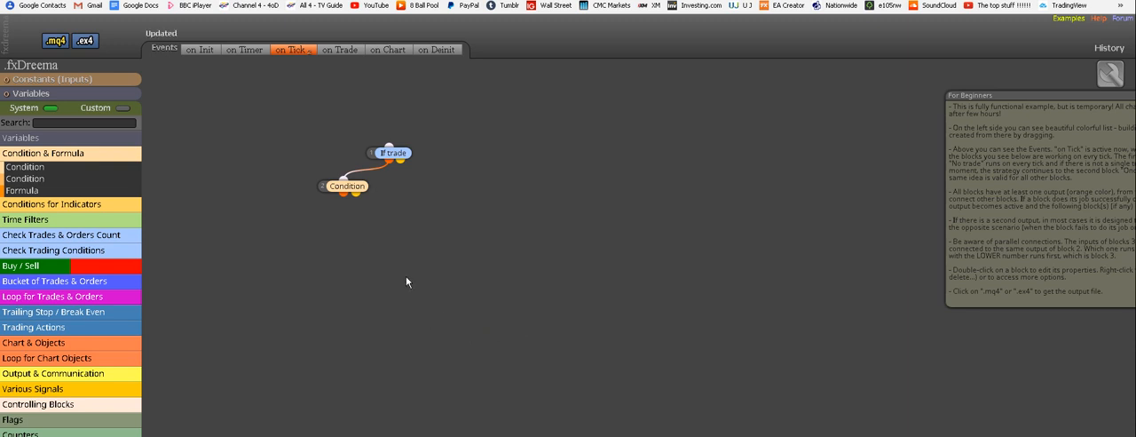
{"action": "mouse_move", "coordinate": [487, 225]}
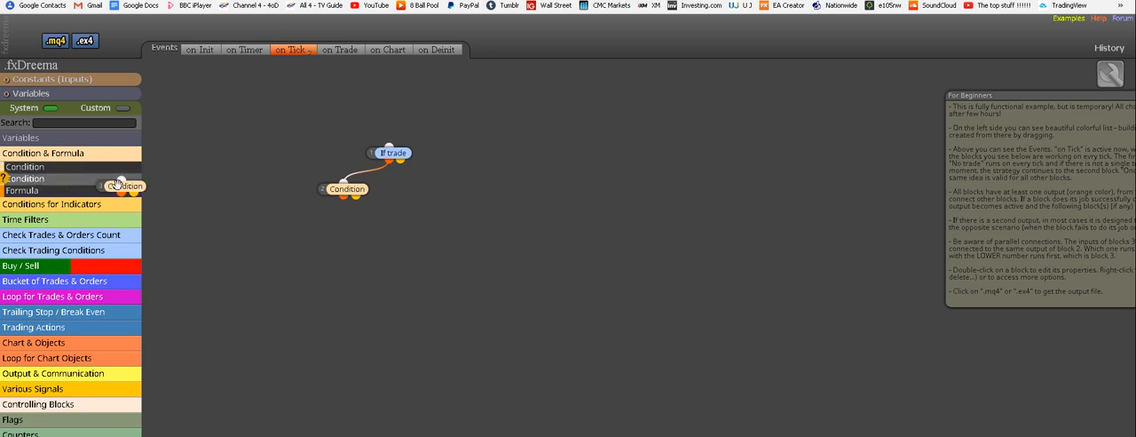
Add a second Condition block using Commodity Channel Index on typical price
{"action": "left_click_drag", "start_coordinate": [117, 185], "coordinate": [429, 191]}
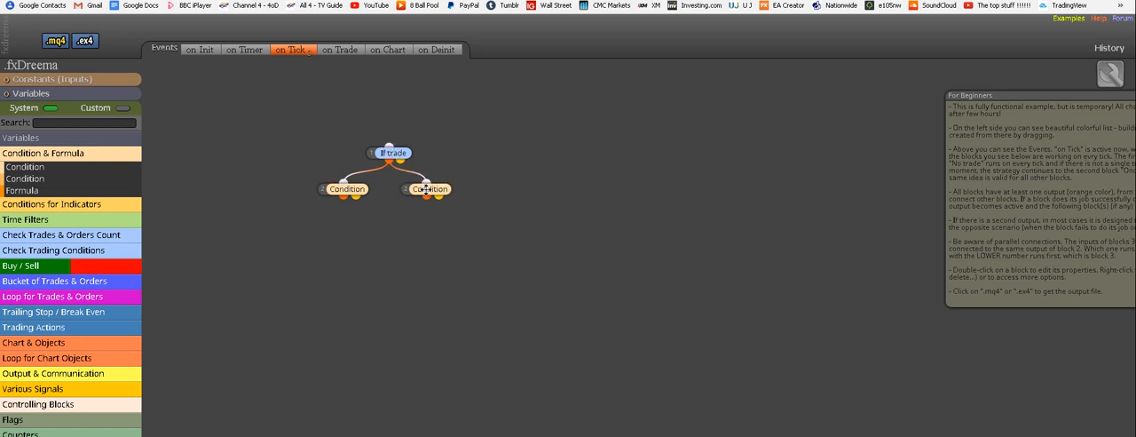
{"action": "double_click", "coordinate": [429, 188]}
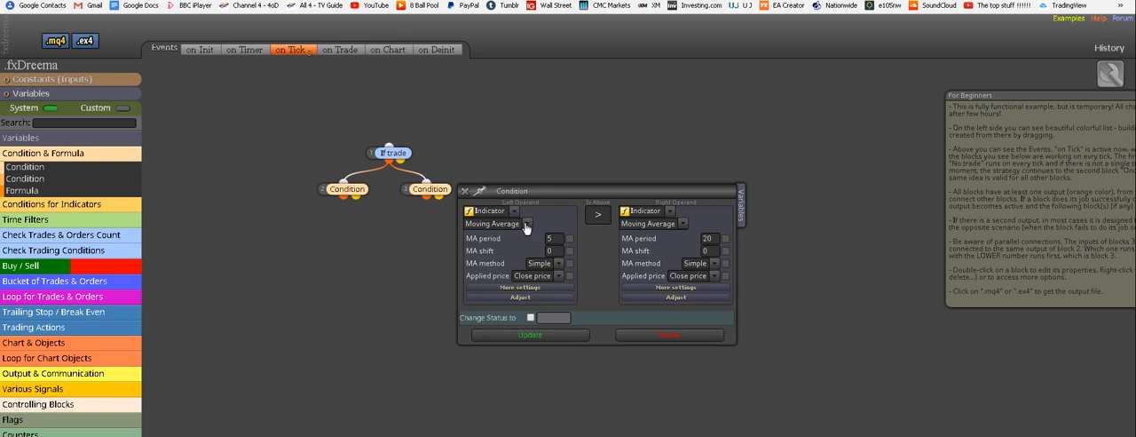
{"action": "left_click", "coordinate": [529, 223]}
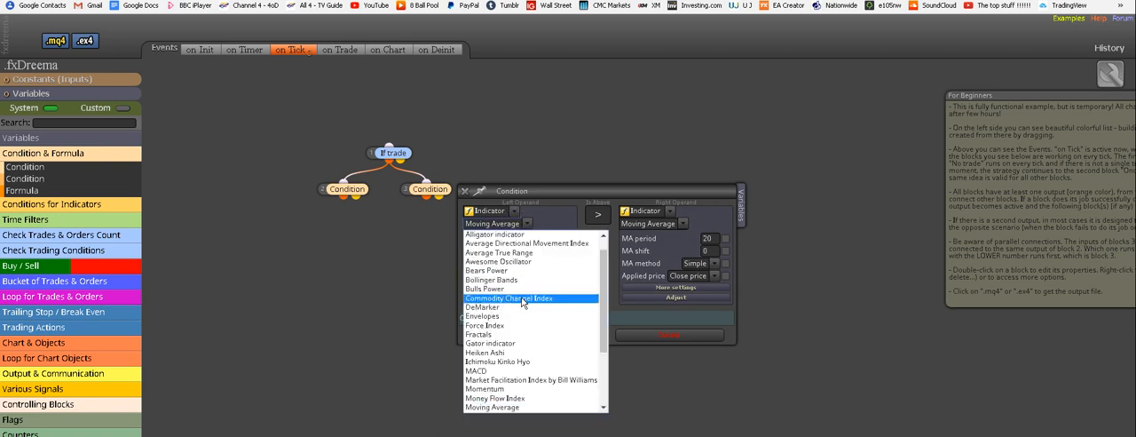
{"action": "left_click", "coordinate": [507, 298]}
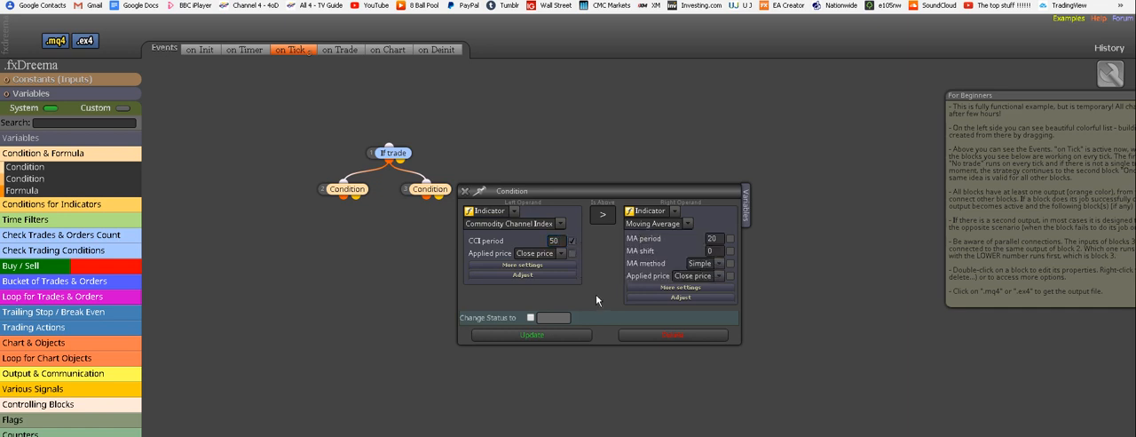
{"action": "left_click", "coordinate": [534, 252]}
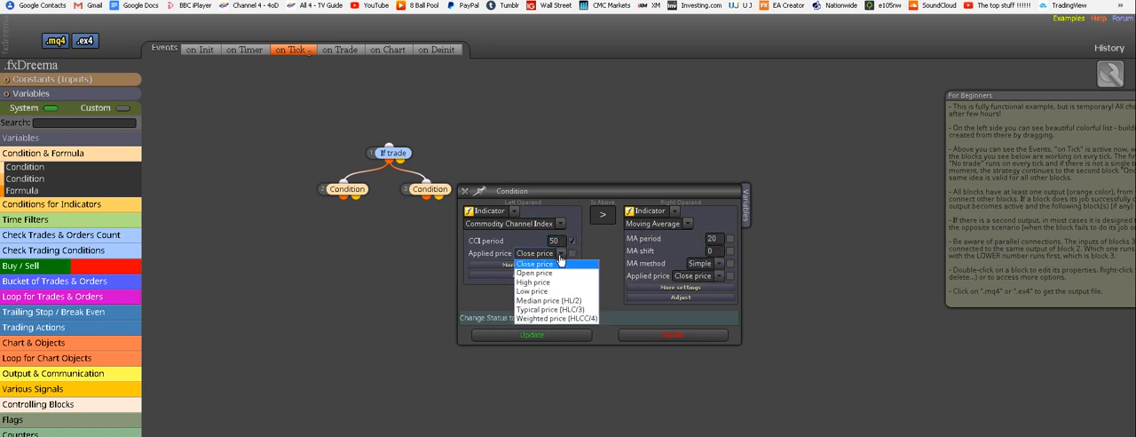
{"action": "left_click", "coordinate": [556, 298]}
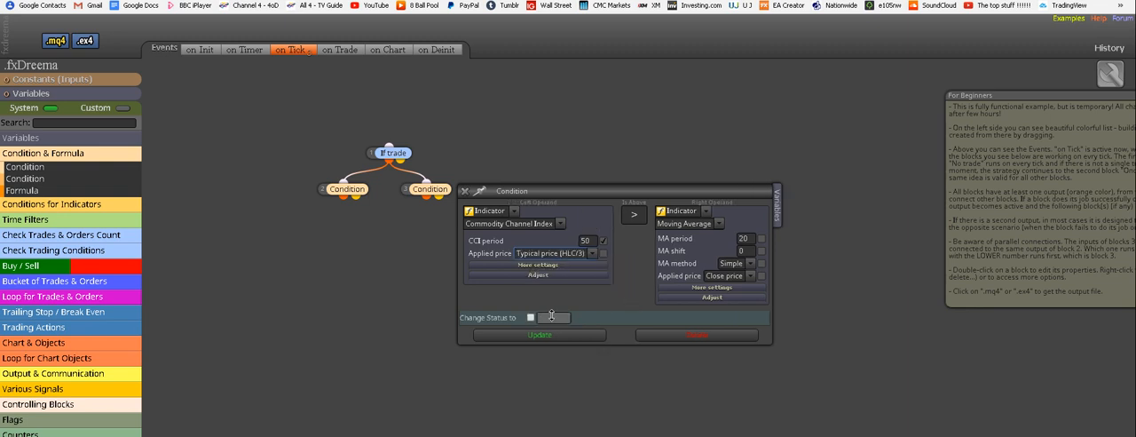
{"action": "mouse_move", "coordinate": [646, 228]}
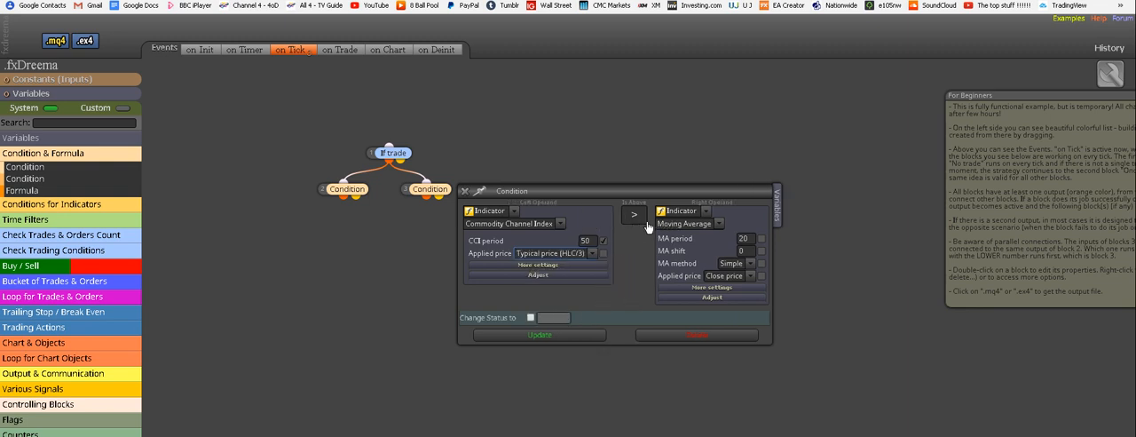
Compare that CCI against the fixed value -65 and save the condition
{"action": "left_click", "coordinate": [634, 215]}
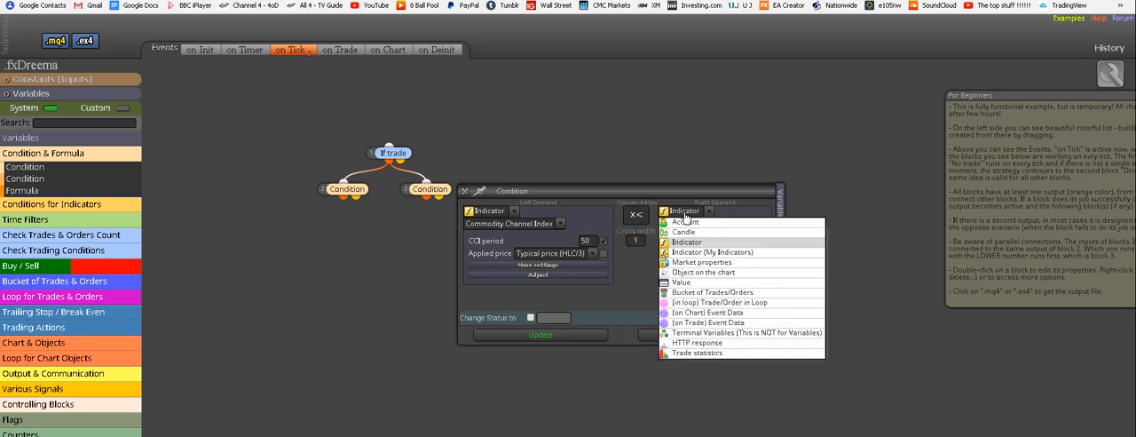
{"action": "left_click", "coordinate": [681, 281]}
{"action": "type", "text": "-65"}
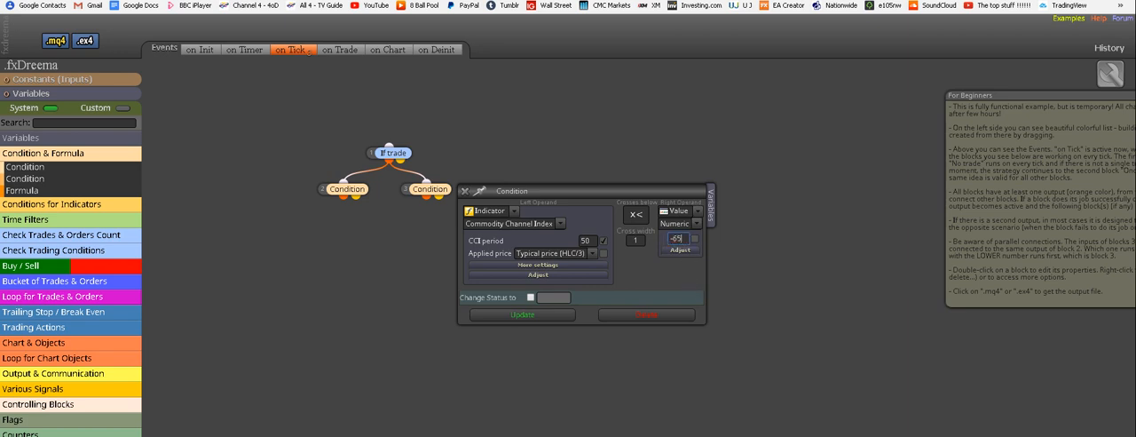
{"action": "mouse_move", "coordinate": [690, 241]}
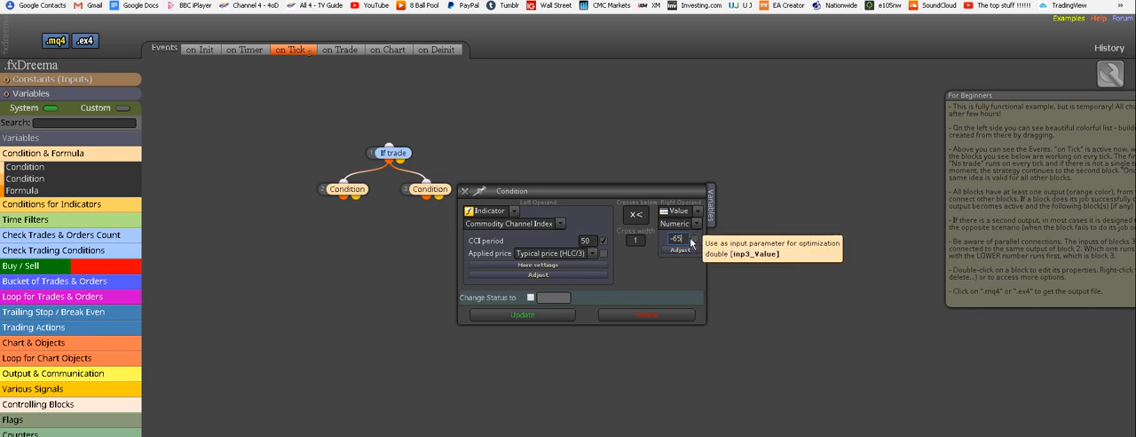
{"action": "mouse_move", "coordinate": [721, 411]}
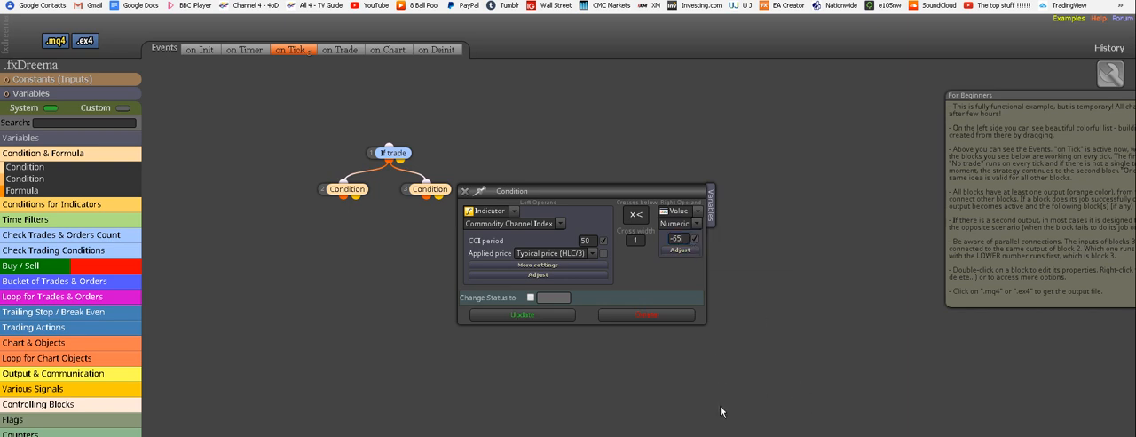
{"action": "mouse_move", "coordinate": [700, 330]}
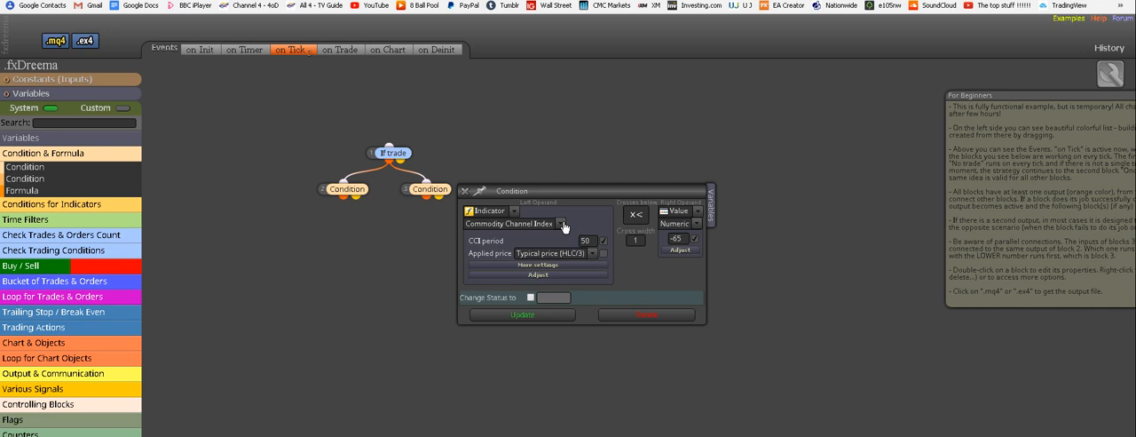
{"action": "mouse_move", "coordinate": [585, 241]}
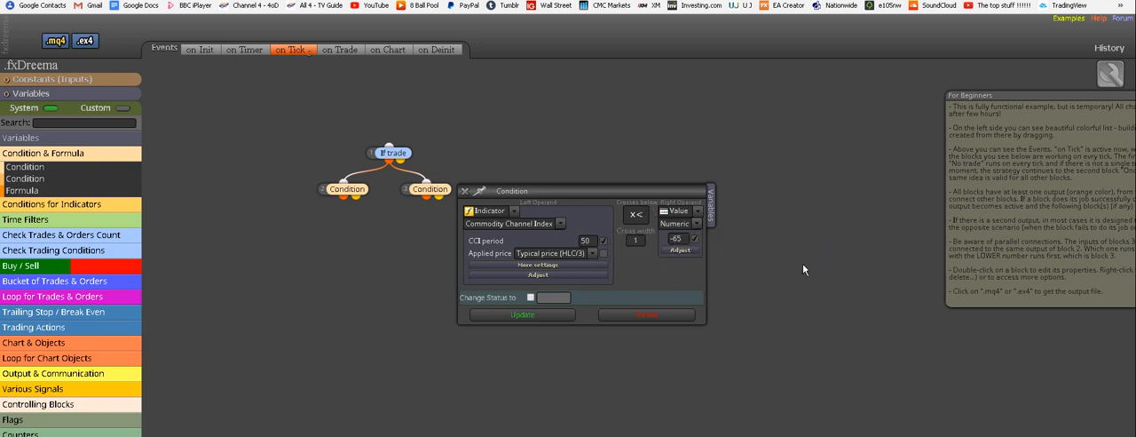
{"action": "mouse_move", "coordinate": [785, 271]}
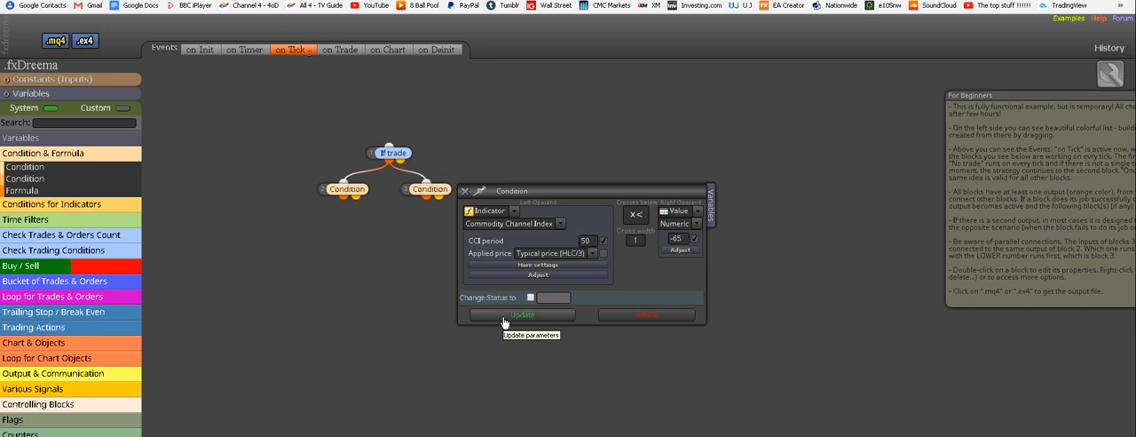
{"action": "left_click", "coordinate": [522, 314]}
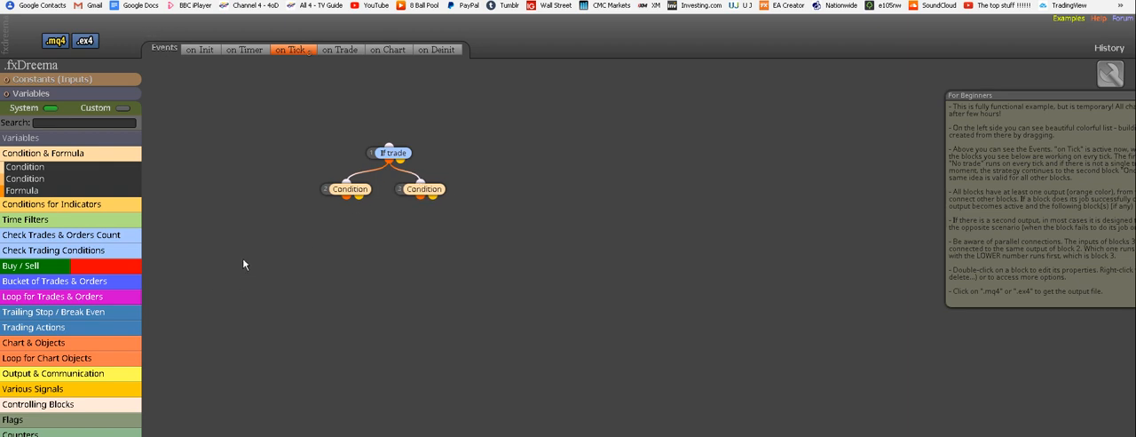
Place a Buy now block under the first condition and a Sell now block under the second
{"action": "left_click", "coordinate": [21, 241]}
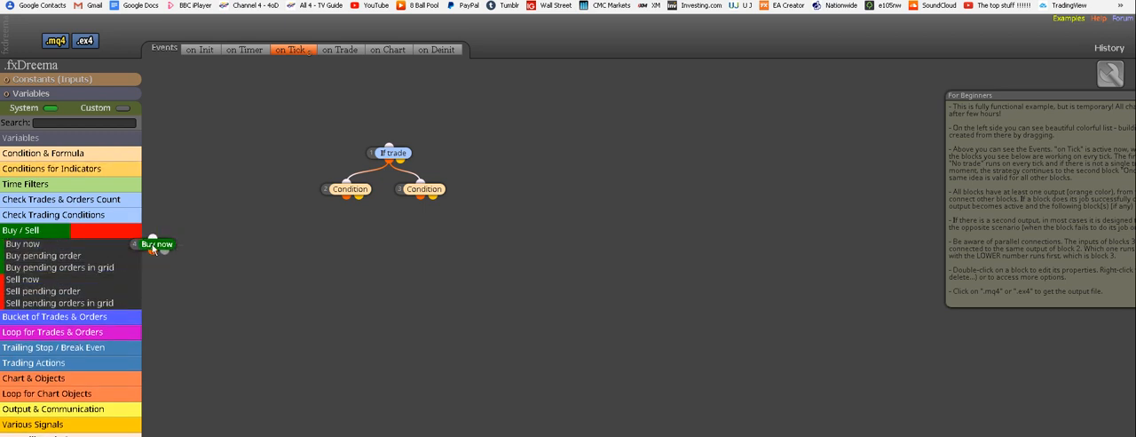
{"action": "left_click_drag", "start_coordinate": [158, 245], "coordinate": [348, 227]}
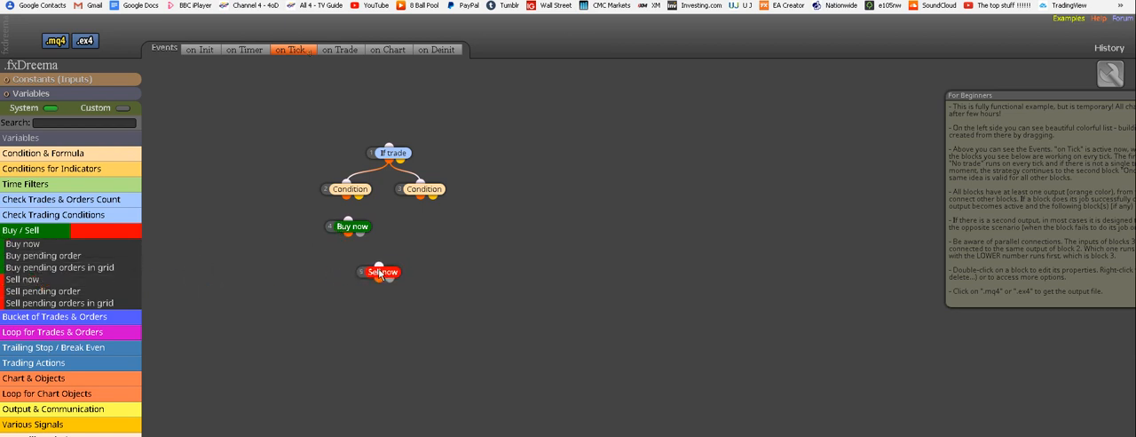
{"action": "left_click_drag", "start_coordinate": [380, 271], "coordinate": [422, 227]}
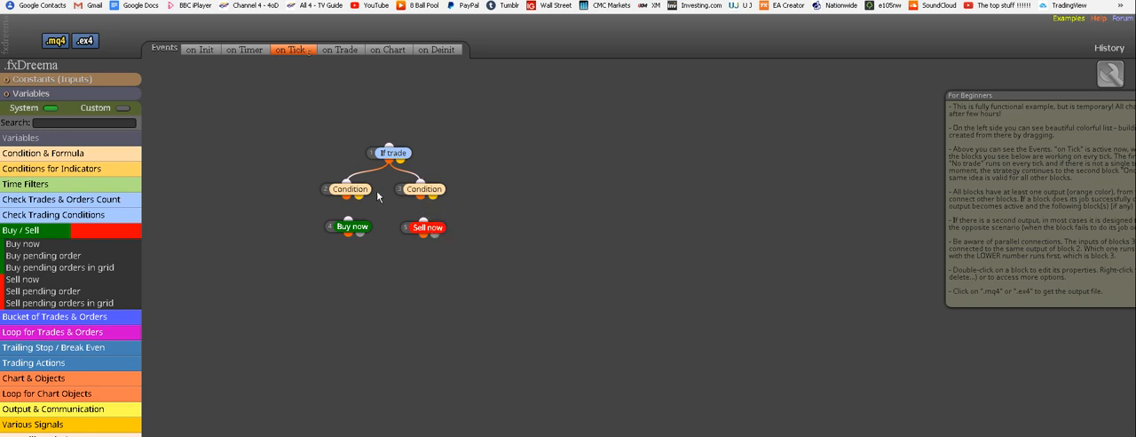
{"action": "mouse_move", "coordinate": [362, 199]}
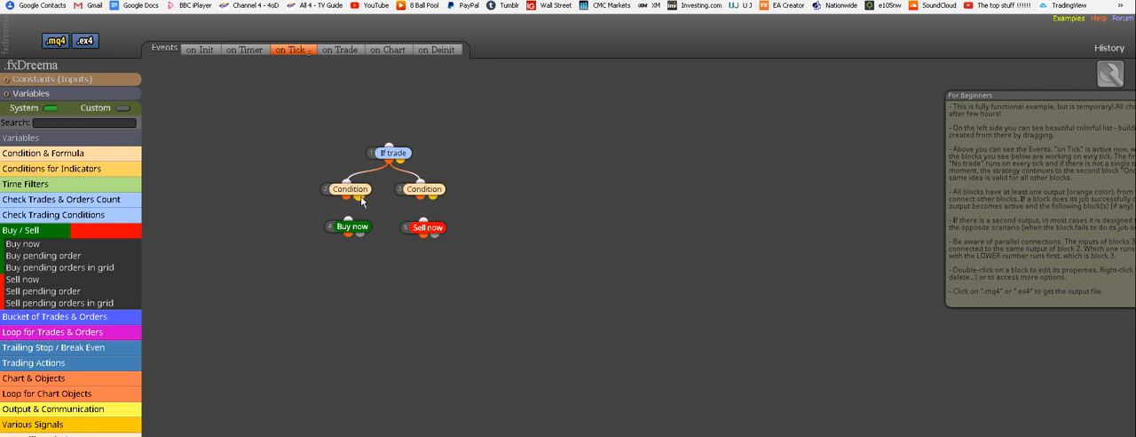
{"action": "mouse_move", "coordinate": [387, 276]}
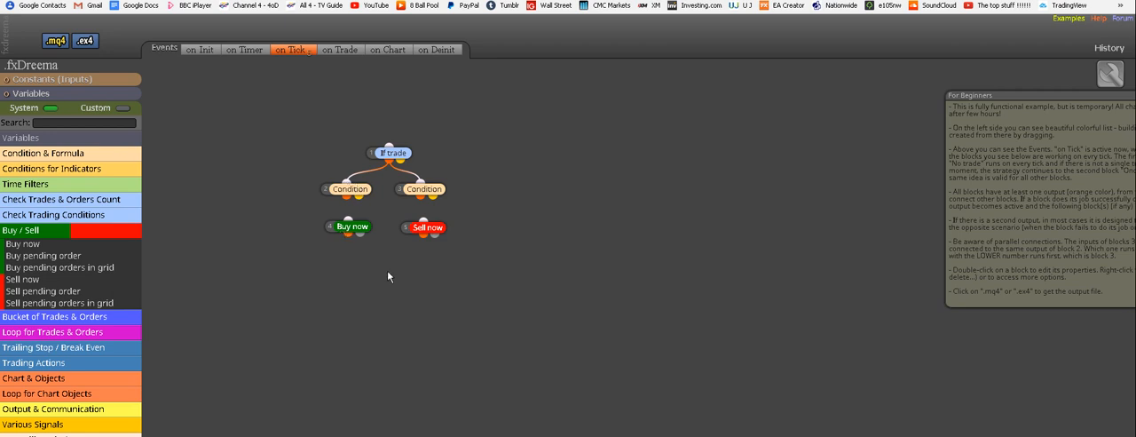
{"action": "mouse_move", "coordinate": [351, 204]}
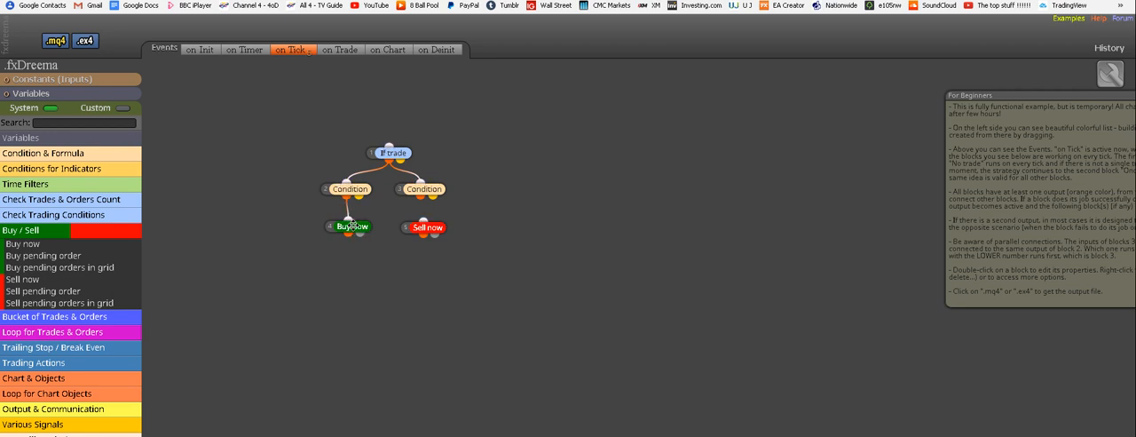
Set the Buy now money management to '% of Equity => Lots'
{"action": "double_click", "coordinate": [352, 227]}
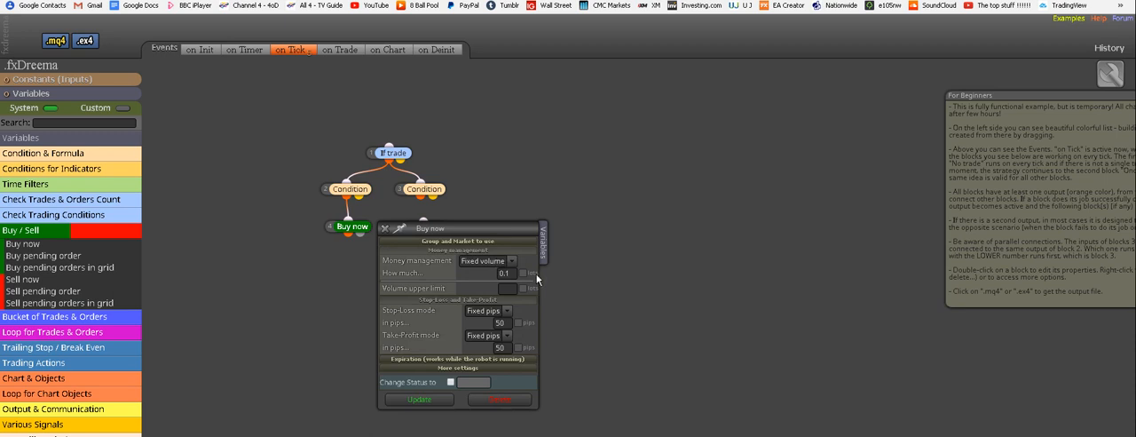
{"action": "mouse_move", "coordinate": [525, 274]}
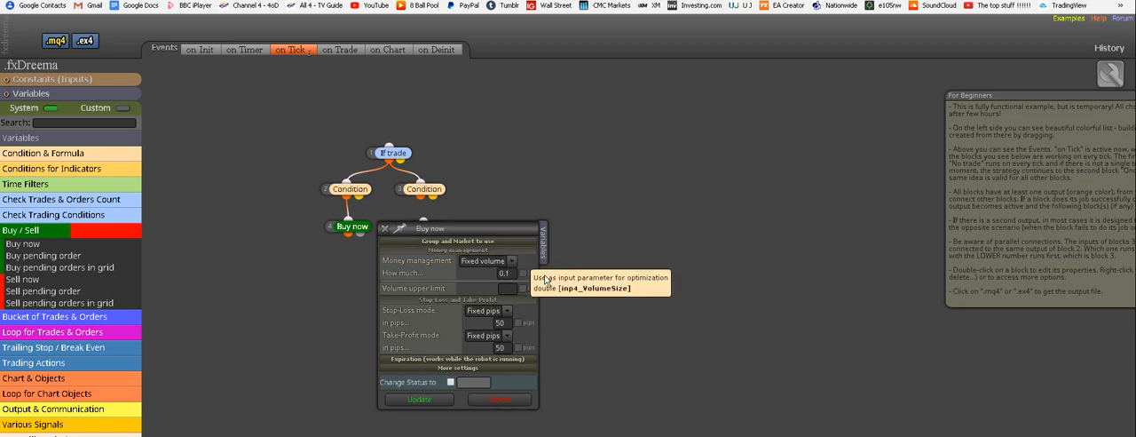
{"action": "mouse_move", "coordinate": [521, 268]}
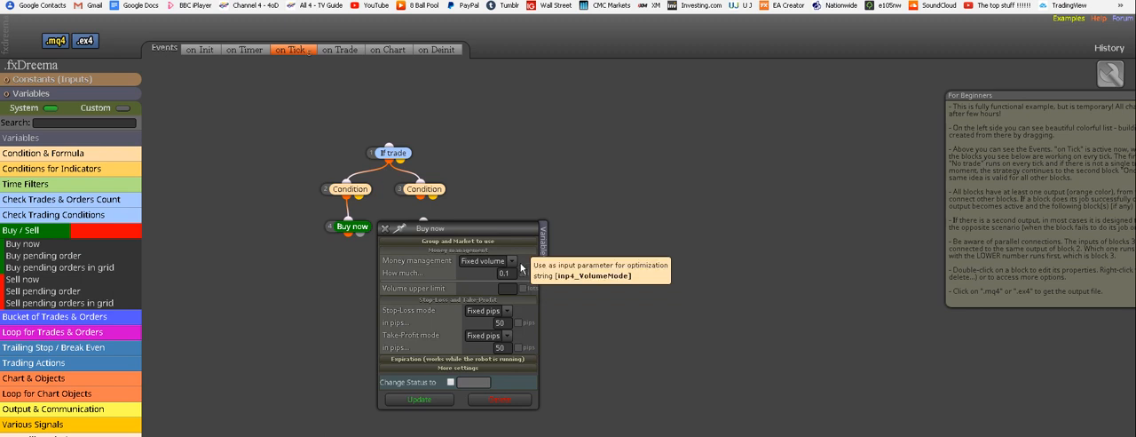
{"action": "left_click", "coordinate": [513, 260]}
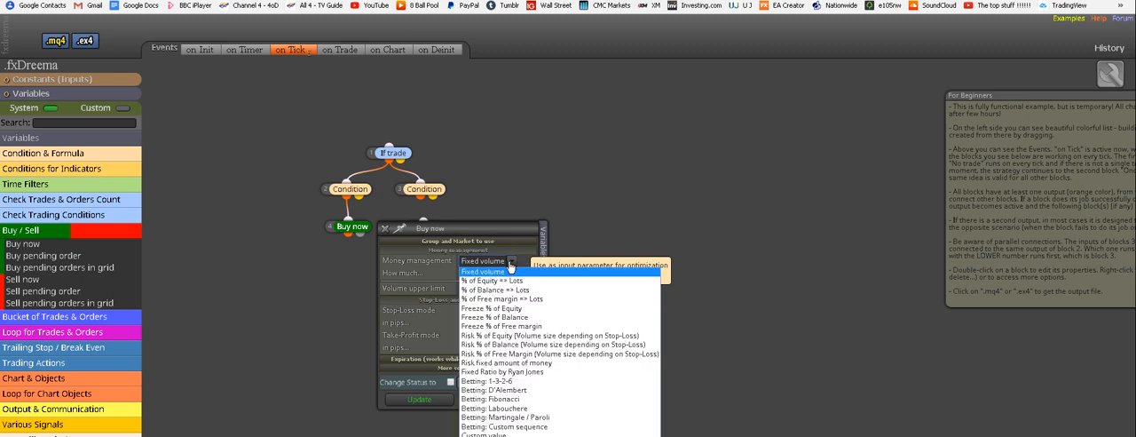
{"action": "left_click", "coordinate": [493, 281]}
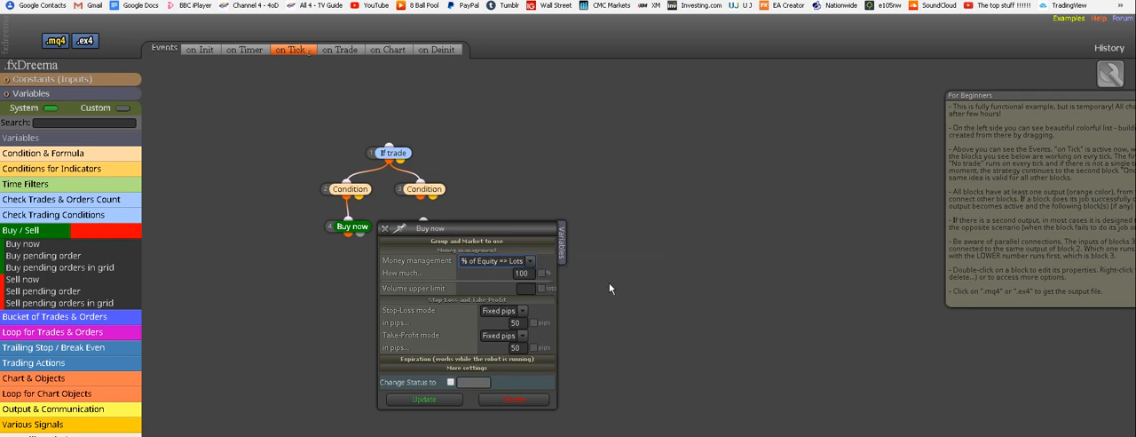
{"action": "mouse_move", "coordinate": [568, 291]}
{"action": "type", "text": "3000"}
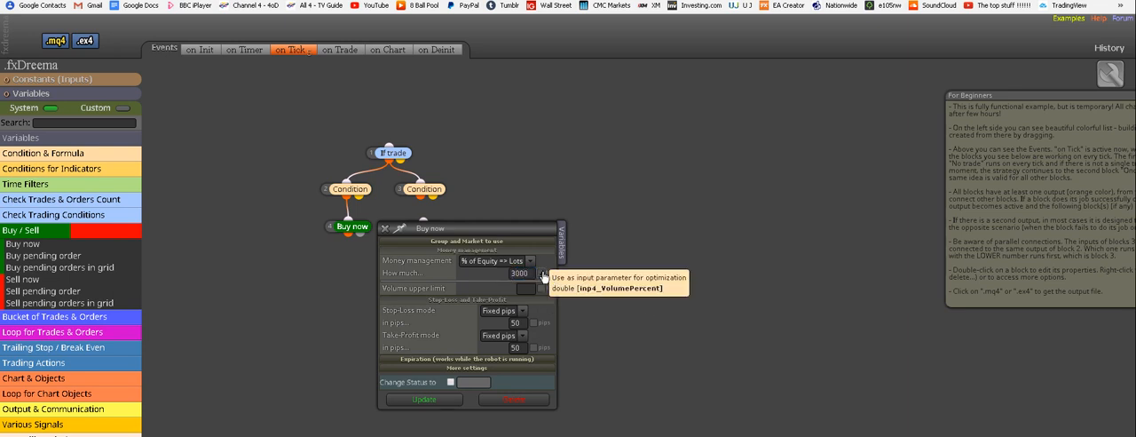
{"action": "mouse_move", "coordinate": [611, 323]}
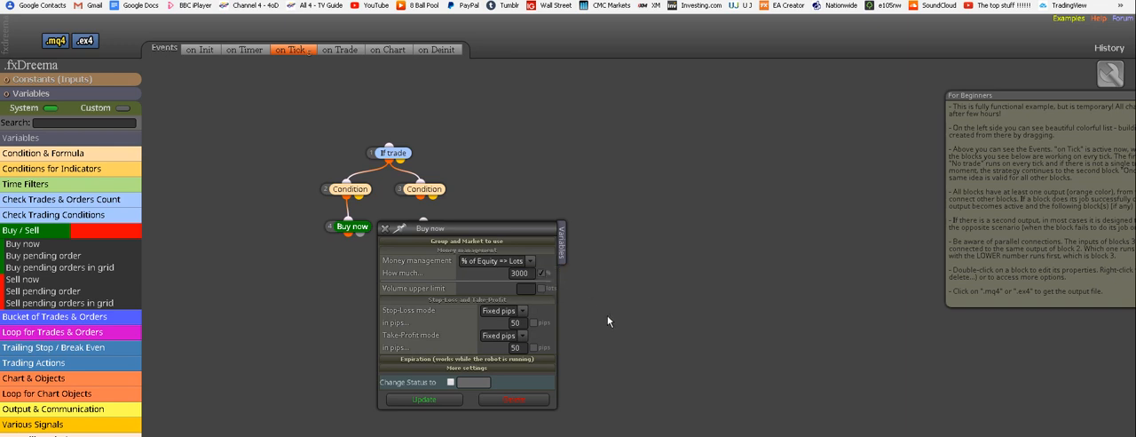
{"action": "mouse_move", "coordinate": [522, 323]}
{"action": "type", "text": "55"}
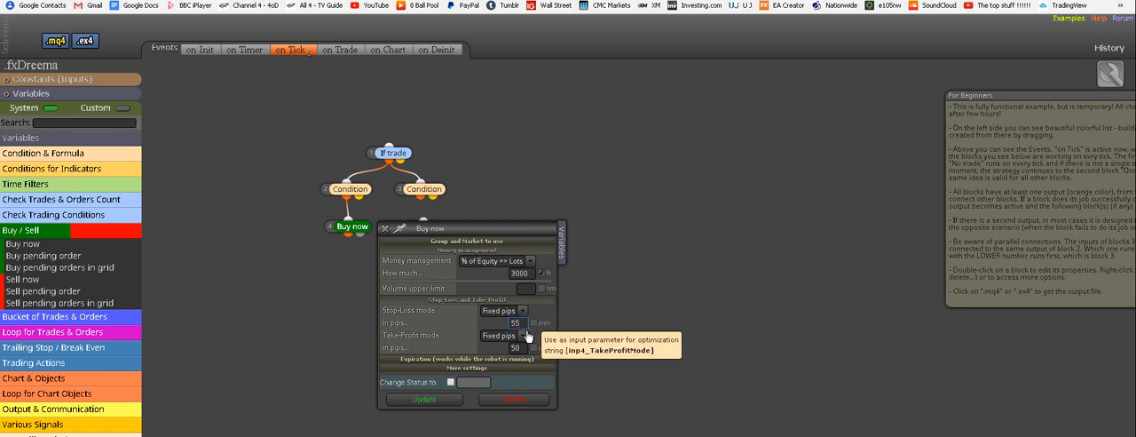
{"action": "mouse_move", "coordinate": [531, 323]}
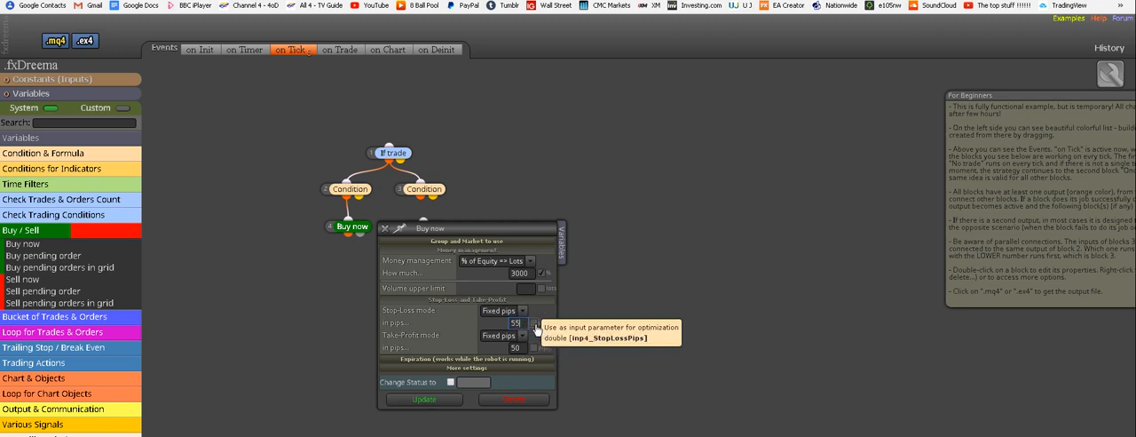
{"action": "mouse_move", "coordinate": [724, 373]}
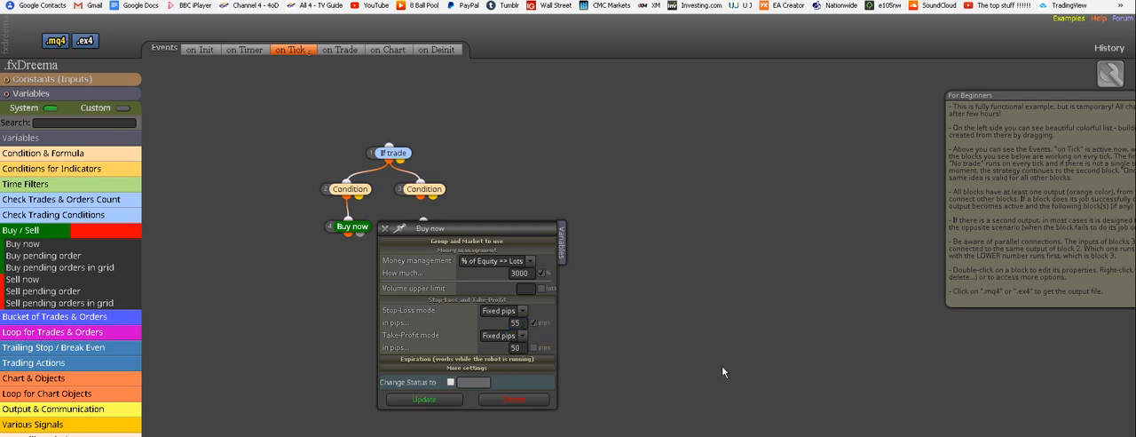
{"action": "mouse_move", "coordinate": [643, 321]}
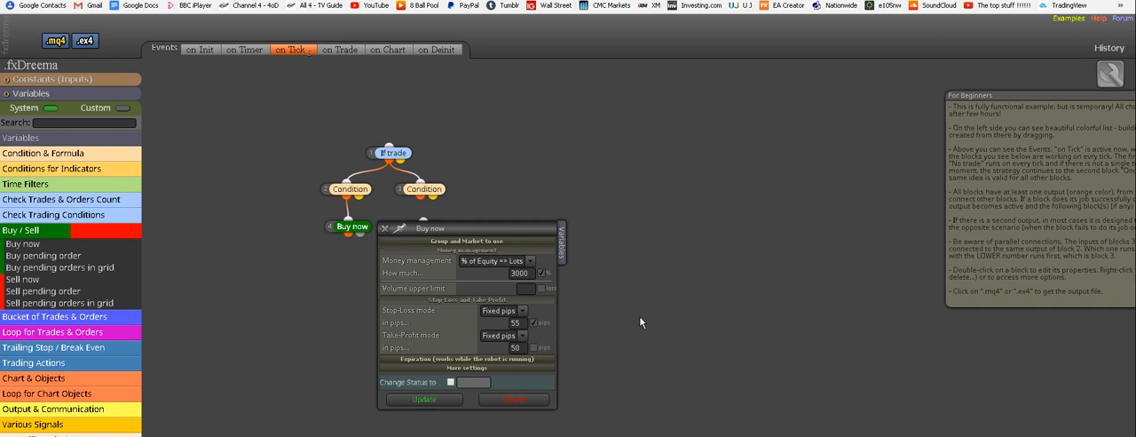
{"action": "mouse_move", "coordinate": [582, 330]}
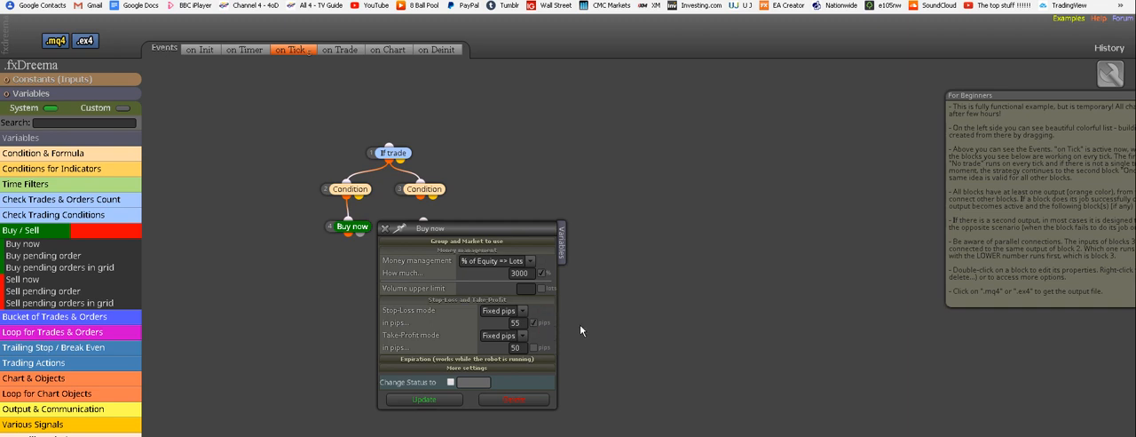
{"action": "mouse_move", "coordinate": [578, 326]}
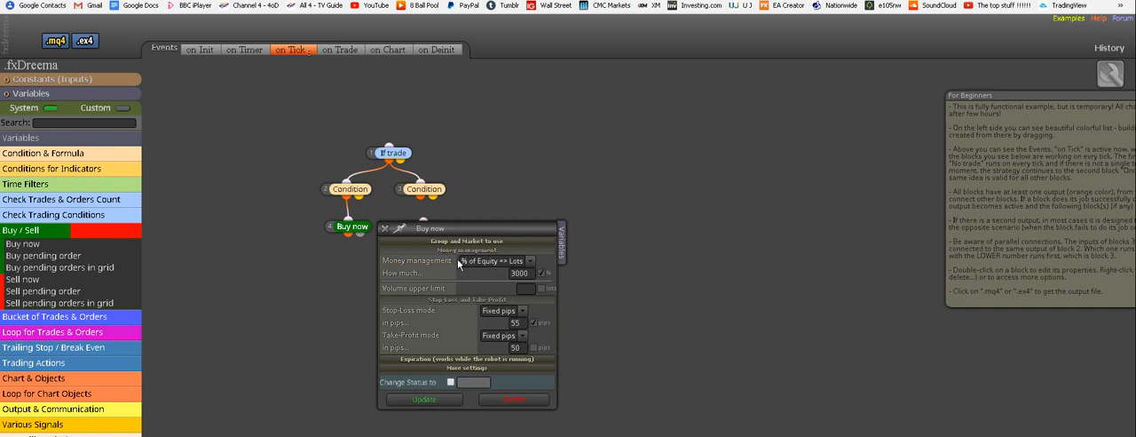
{"action": "mouse_move", "coordinate": [518, 274]}
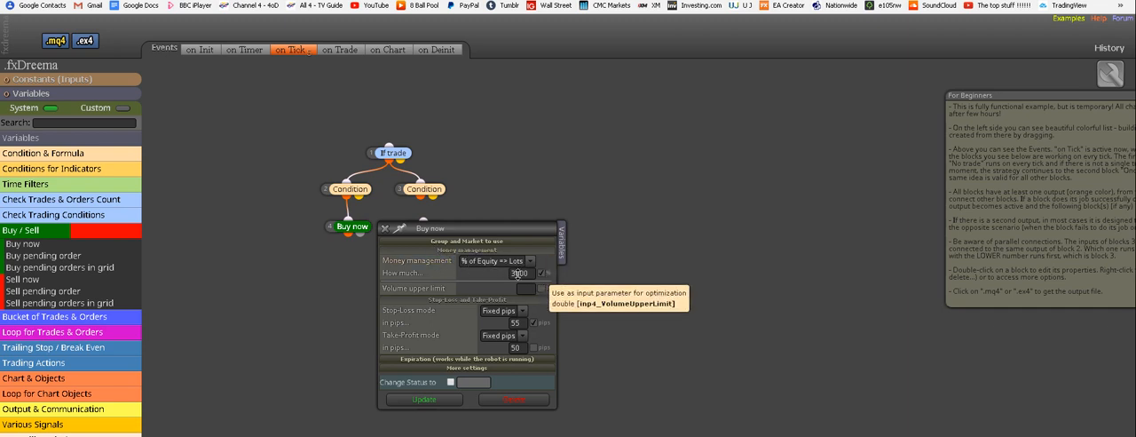
{"action": "mouse_move", "coordinate": [493, 331]}
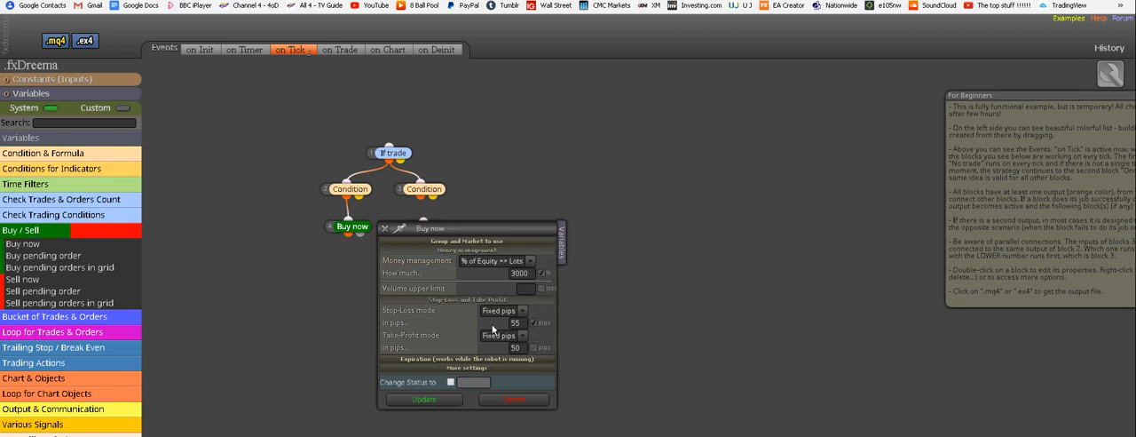
{"action": "mouse_move", "coordinate": [536, 323]}
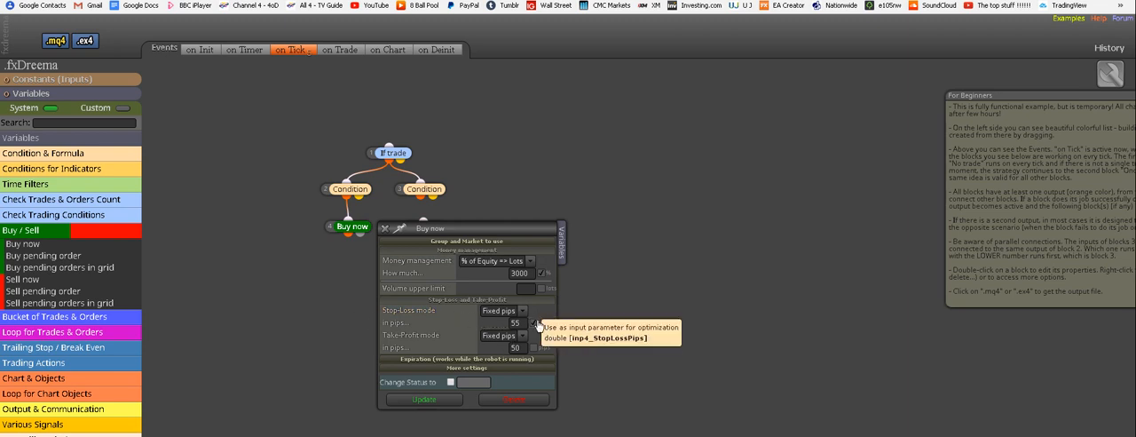
{"action": "mouse_move", "coordinate": [482, 358]}
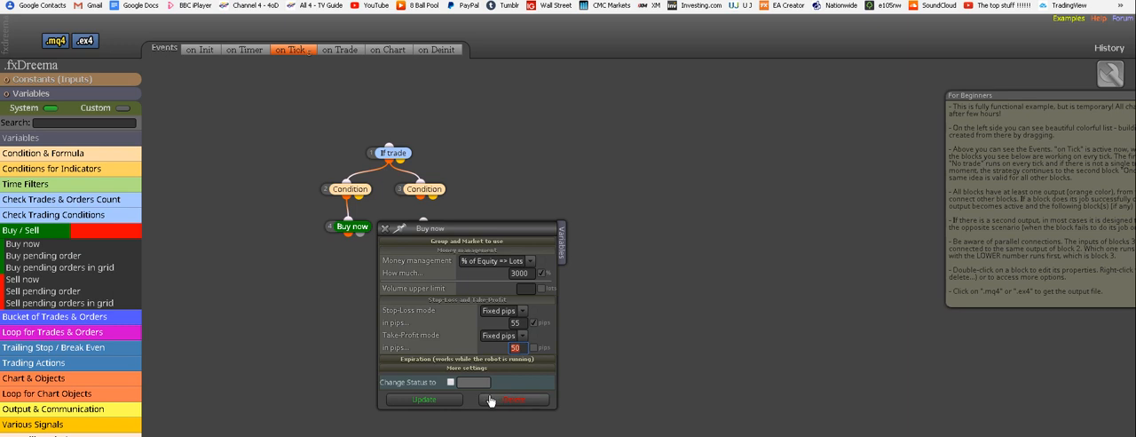
{"action": "mouse_move", "coordinate": [531, 348]}
{"action": "type", "text": "155"}
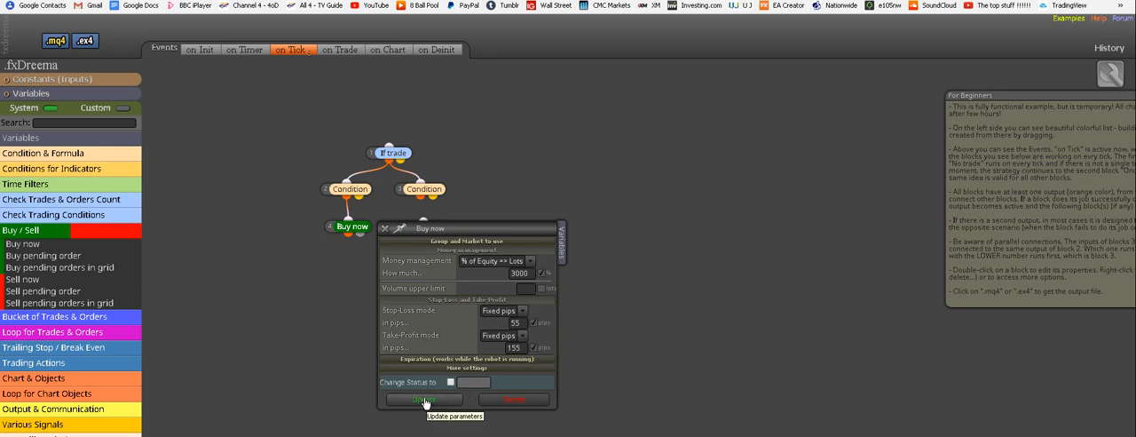
Save the Buy now settings with 55-pip stop loss and take profit
{"action": "left_click", "coordinate": [422, 399]}
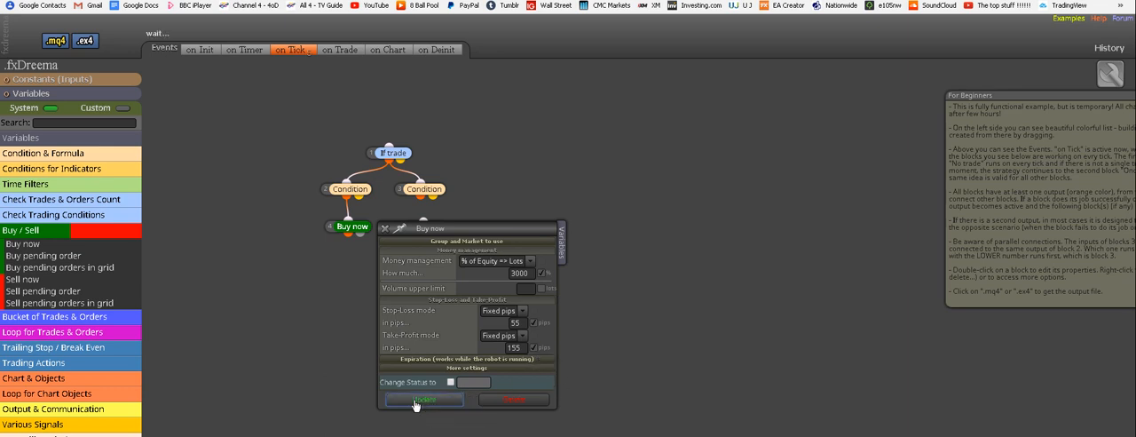
{"action": "left_click", "coordinate": [423, 399]}
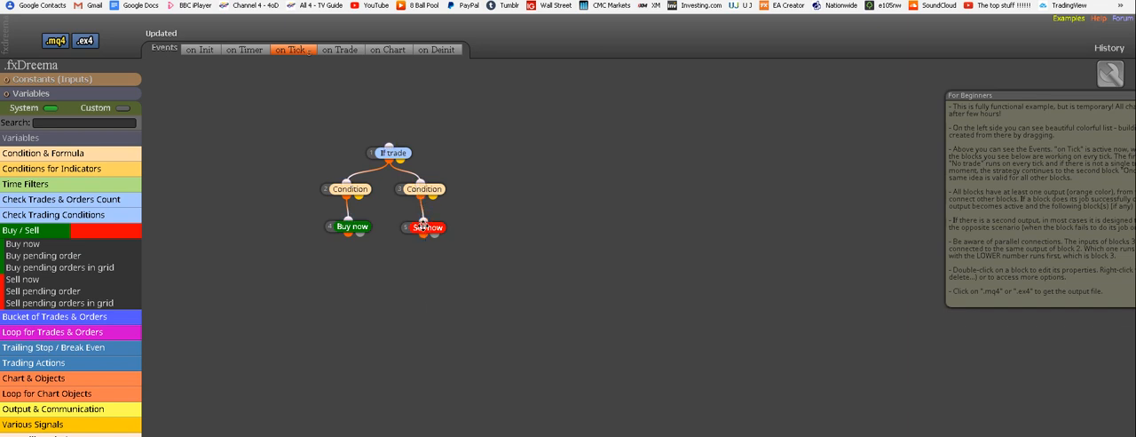
Set Sell now to '% of Equity => Lots' with 55-pip stop loss and 155-pip take profit, and save
{"action": "double_click", "coordinate": [426, 227]}
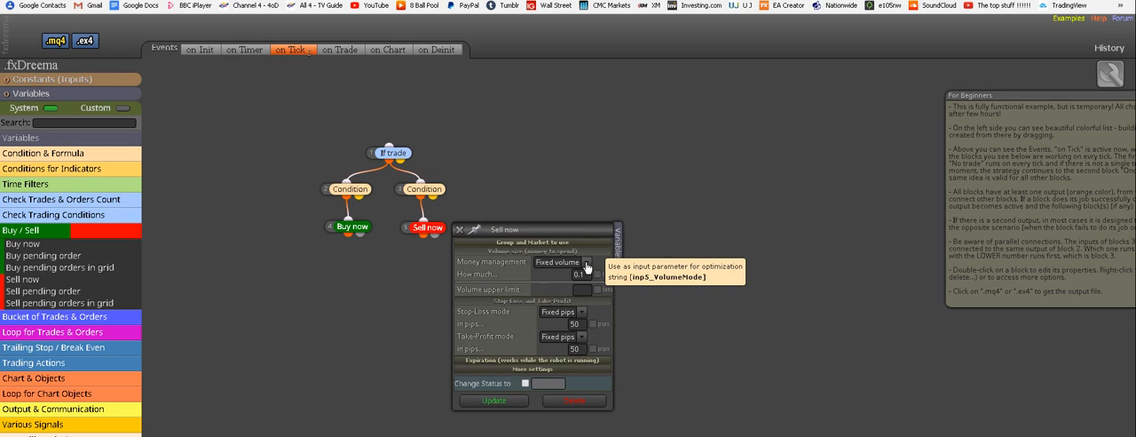
{"action": "left_click", "coordinate": [561, 261]}
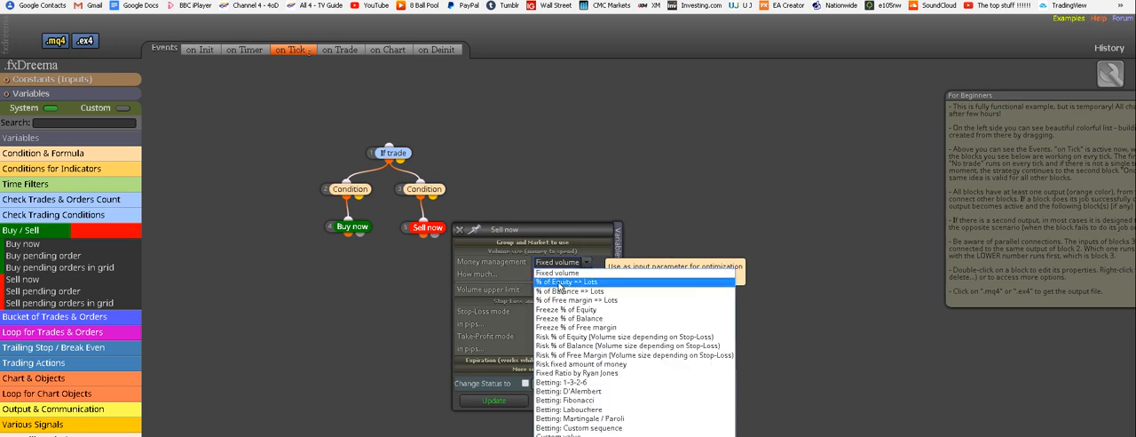
{"action": "left_click", "coordinate": [557, 280]}
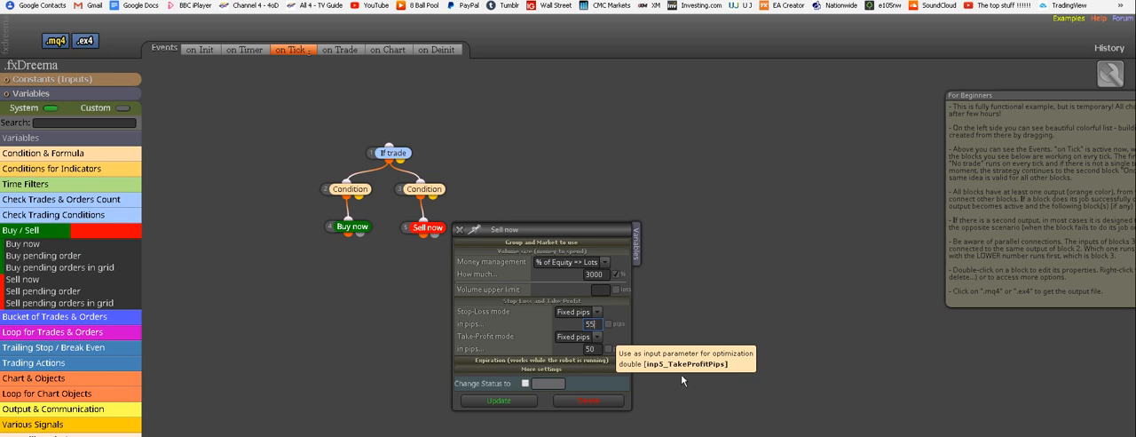
{"action": "mouse_move", "coordinate": [646, 330]}
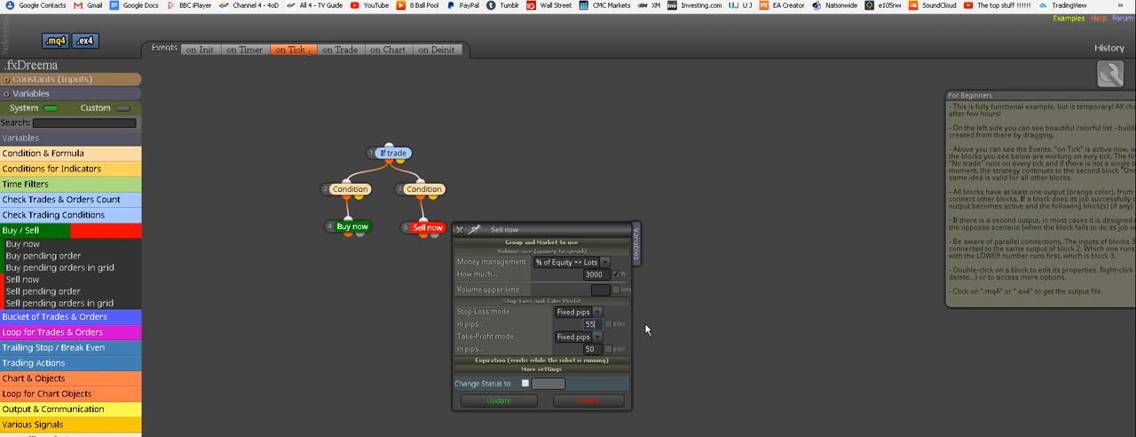
{"action": "mouse_move", "coordinate": [607, 323]}
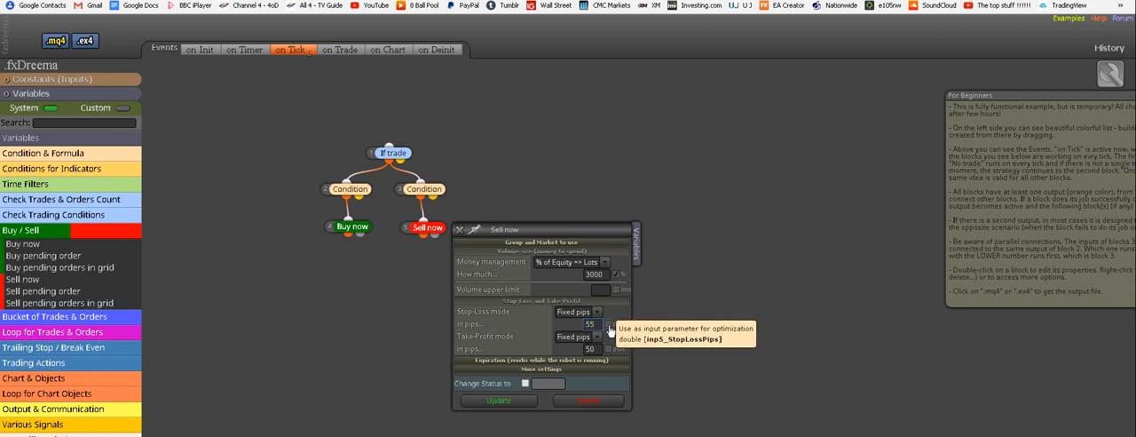
{"action": "mouse_move", "coordinate": [744, 383]}
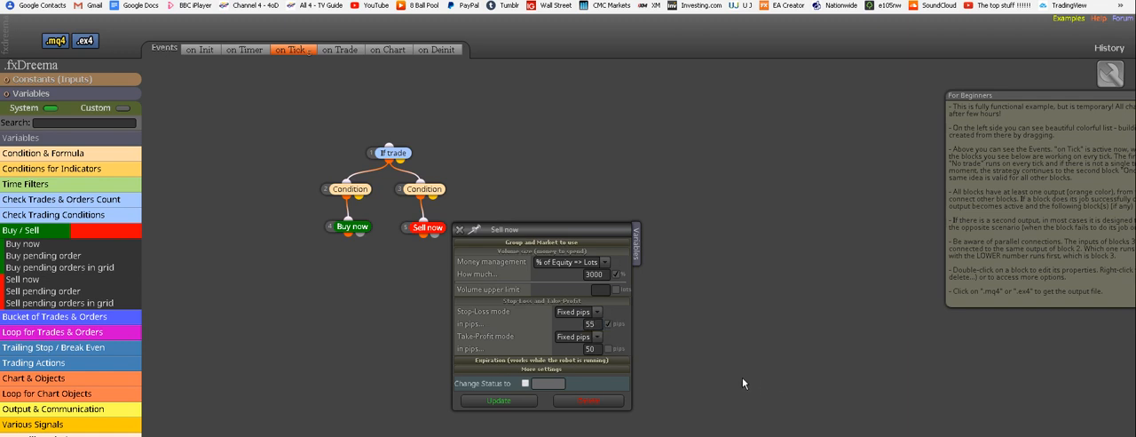
{"action": "mouse_move", "coordinate": [674, 355]}
{"action": "type", "text": "155"}
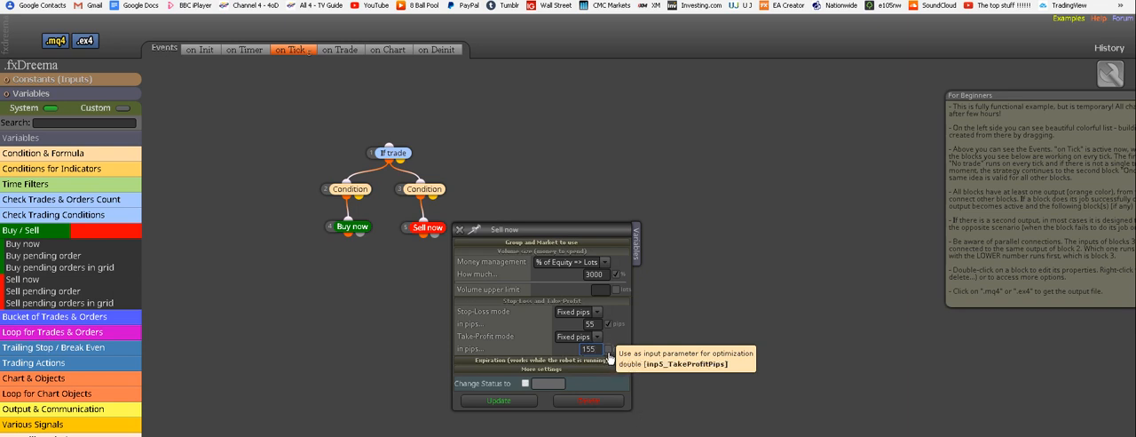
{"action": "mouse_move", "coordinate": [841, 385]}
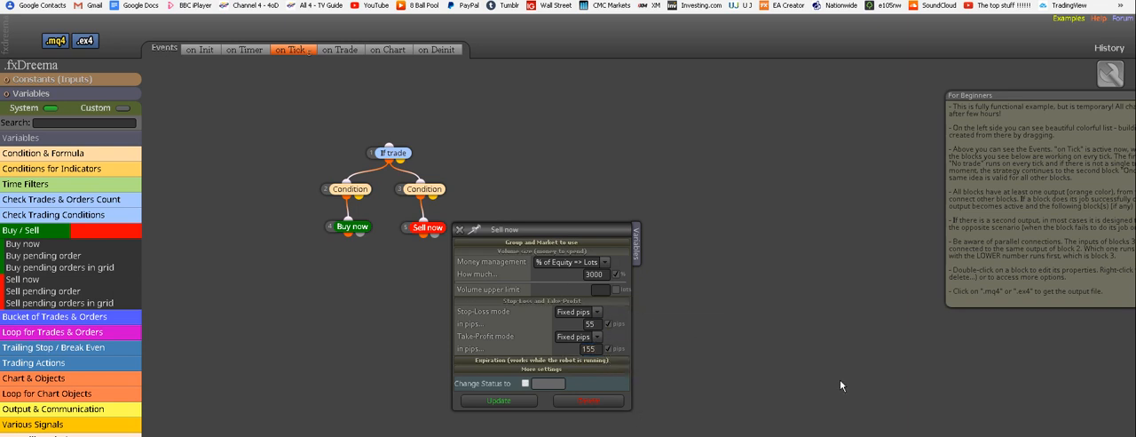
{"action": "mouse_move", "coordinate": [781, 348]}
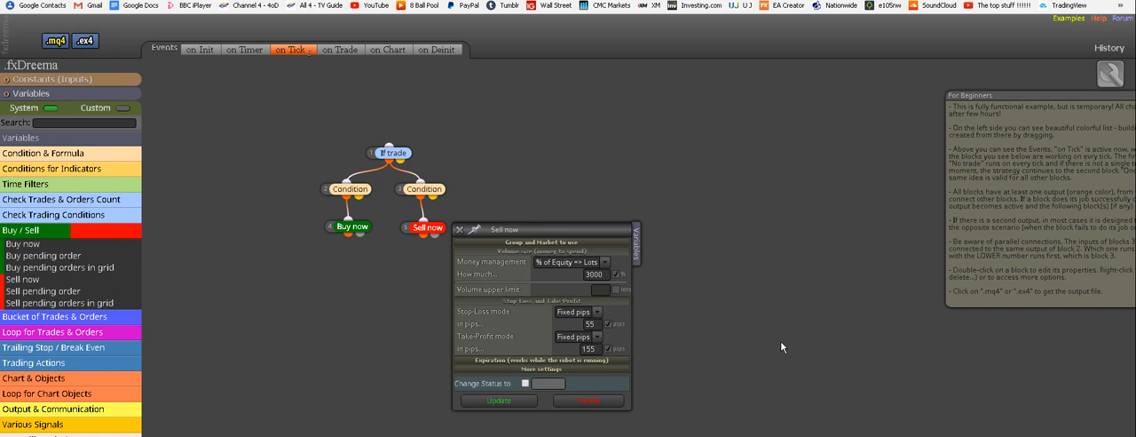
{"action": "mouse_move", "coordinate": [660, 315]}
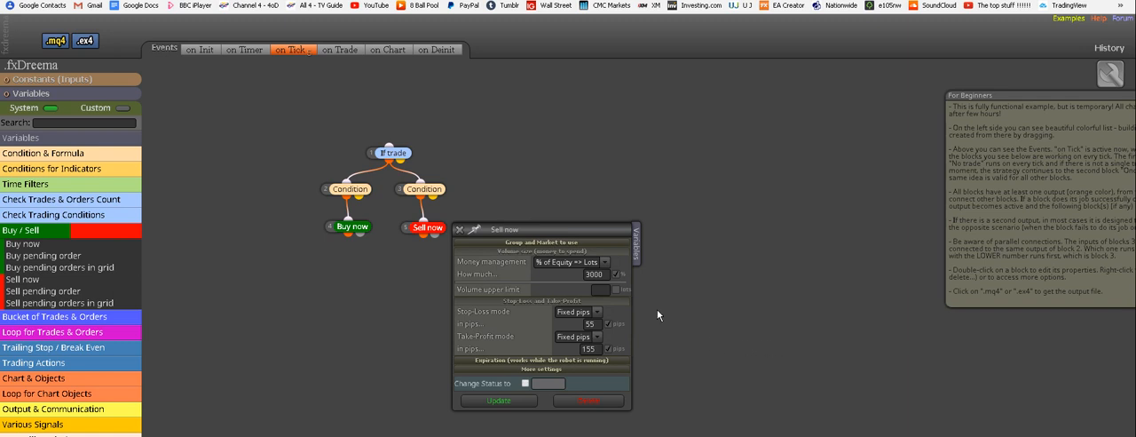
{"action": "left_click", "coordinate": [497, 401]}
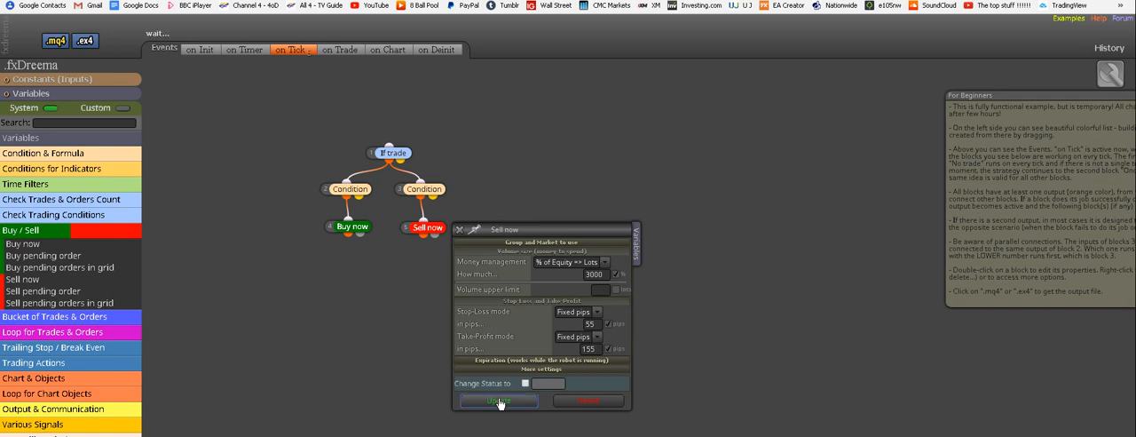
{"action": "left_click", "coordinate": [497, 401]}
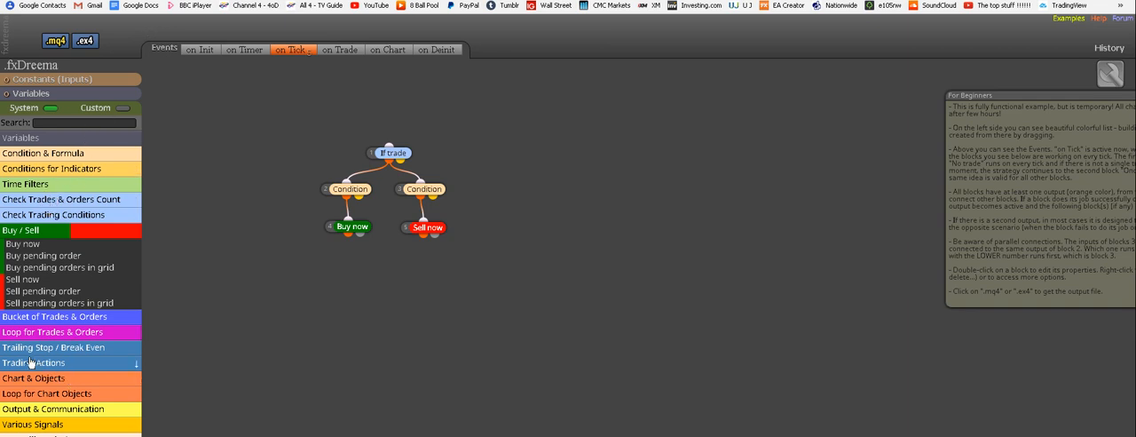
Expand the Trailing Stop / Break Even block category
{"action": "left_click", "coordinate": [58, 275]}
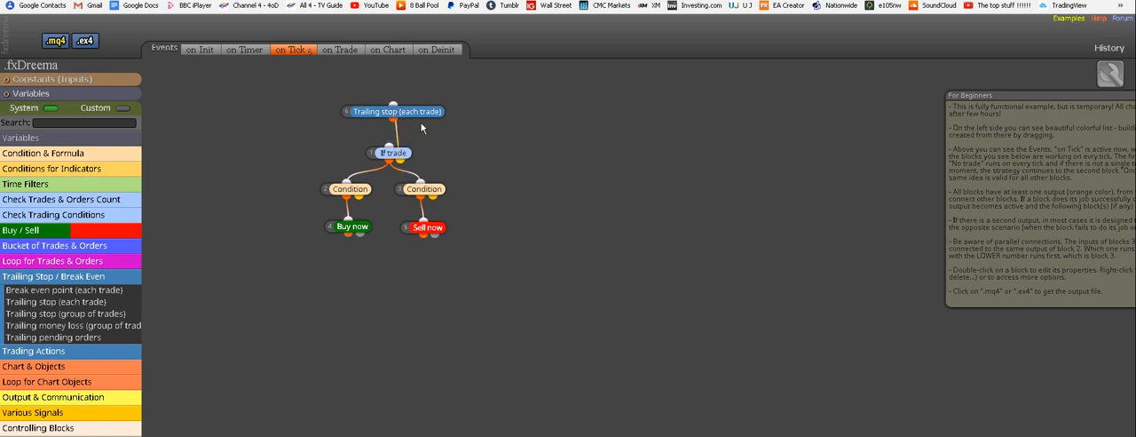
{"action": "mouse_move", "coordinate": [408, 123]}
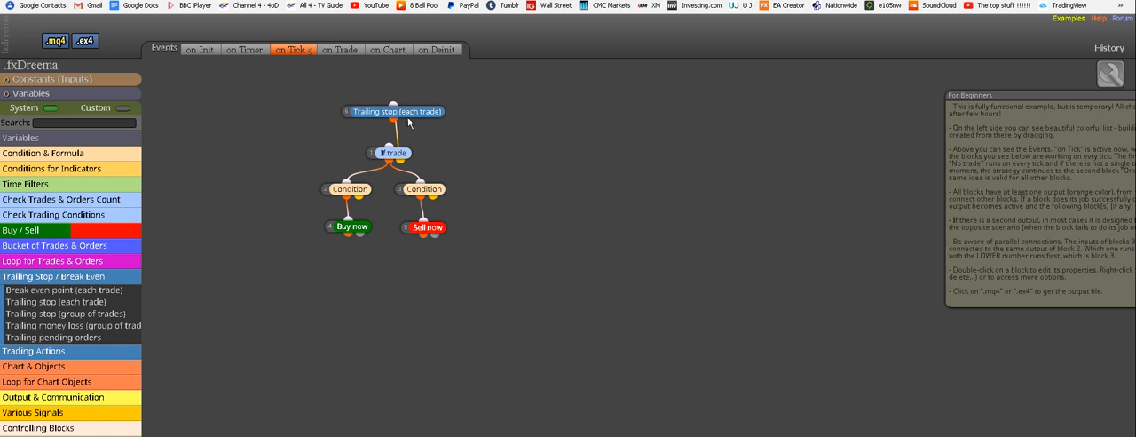
Give the Trailing stop (each trade) block a 55-pip trailing stop and update it
{"action": "double_click", "coordinate": [392, 112]}
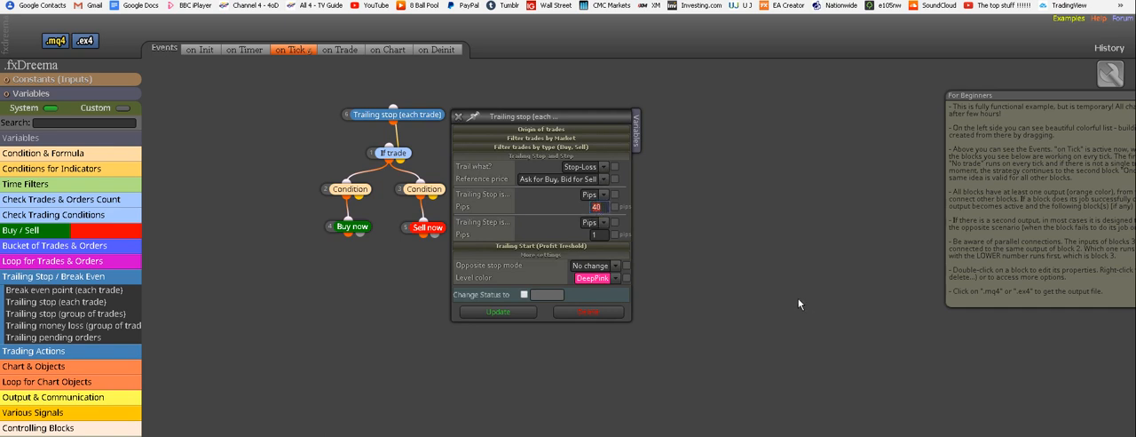
{"action": "mouse_move", "coordinate": [742, 246]}
{"action": "type", "text": "55"}
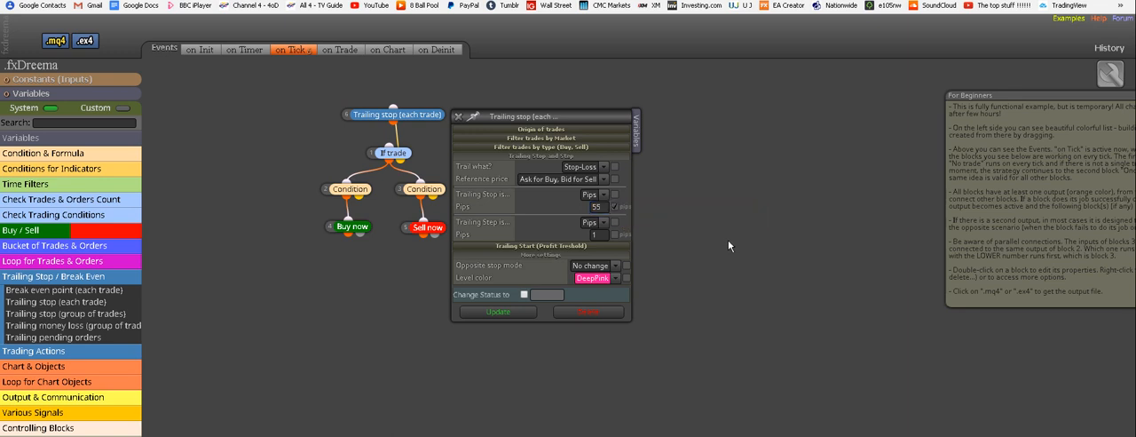
{"action": "mouse_move", "coordinate": [494, 227]}
{"action": "type", "text": "0"}
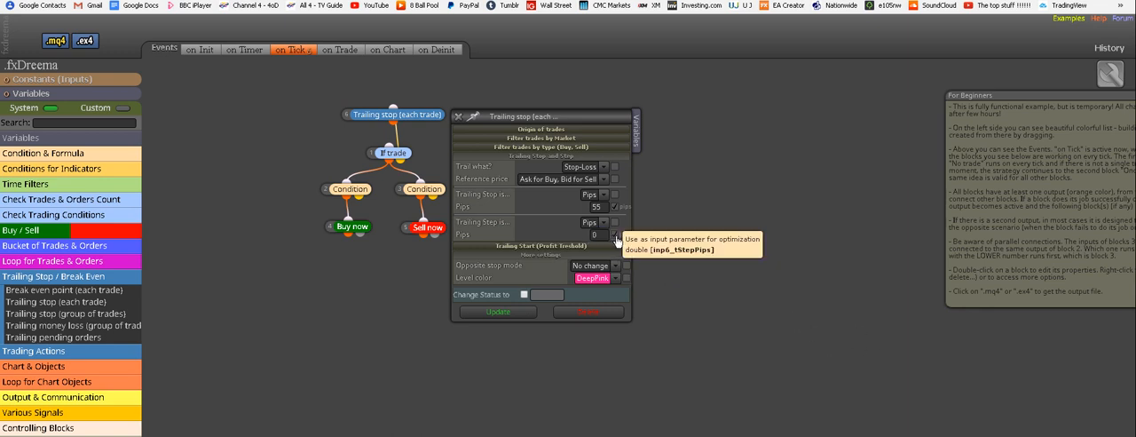
{"action": "mouse_move", "coordinate": [779, 345]}
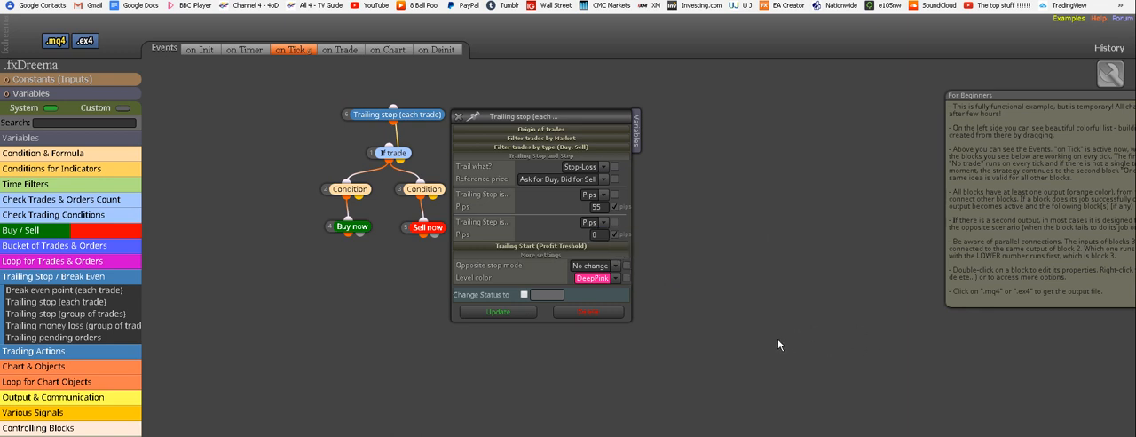
{"action": "left_click", "coordinate": [497, 313]}
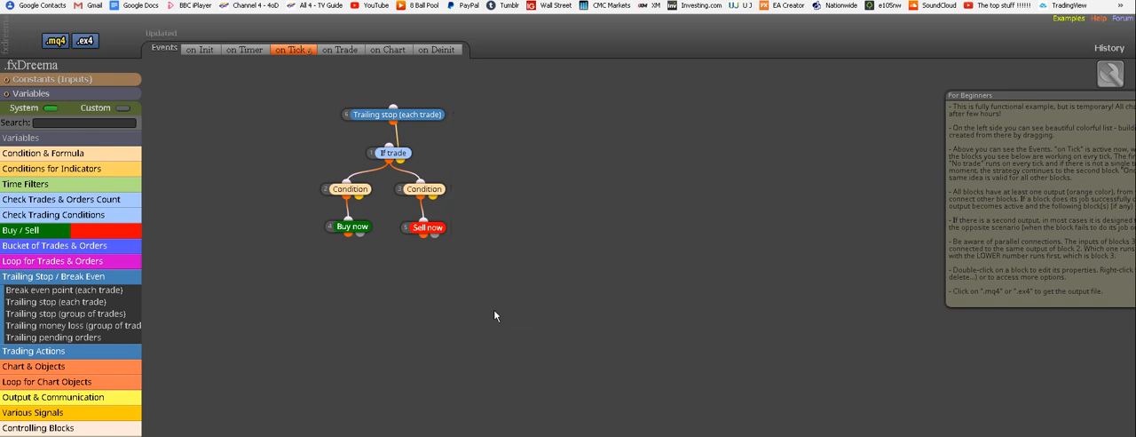
{"action": "mouse_move", "coordinate": [522, 328]}
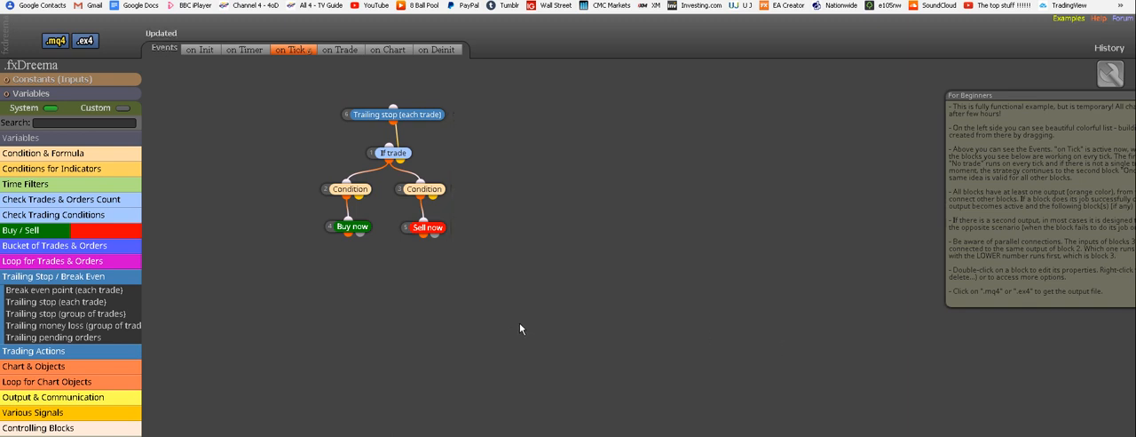
{"action": "mouse_move", "coordinate": [526, 255]}
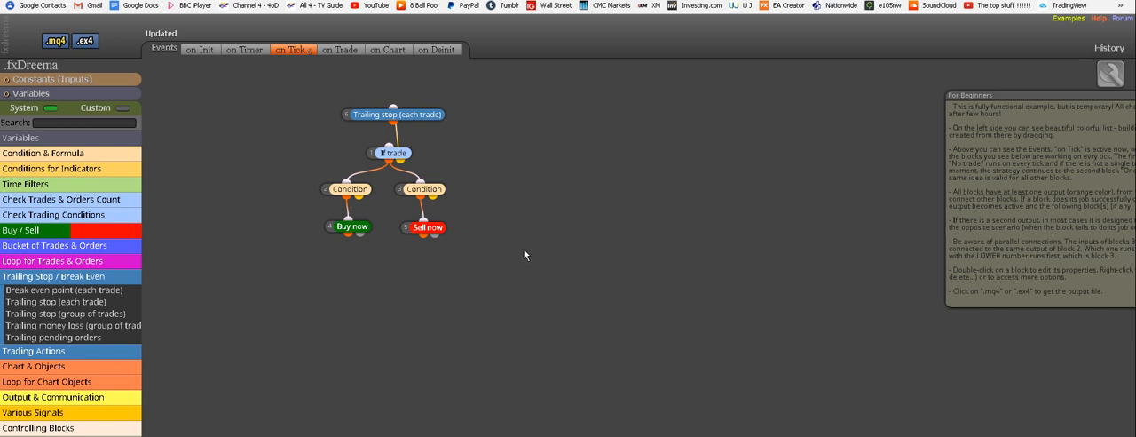
{"action": "mouse_move", "coordinate": [720, 259]}
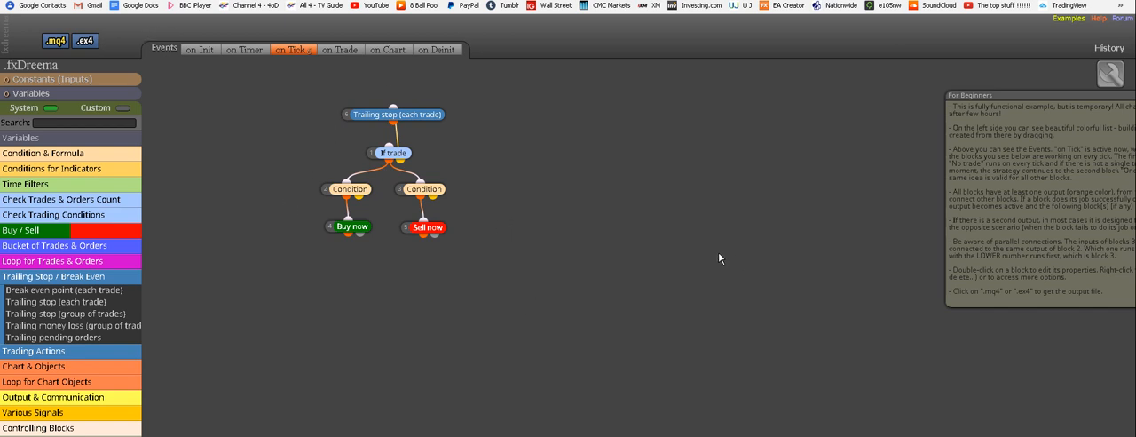
{"action": "mouse_move", "coordinate": [692, 256]}
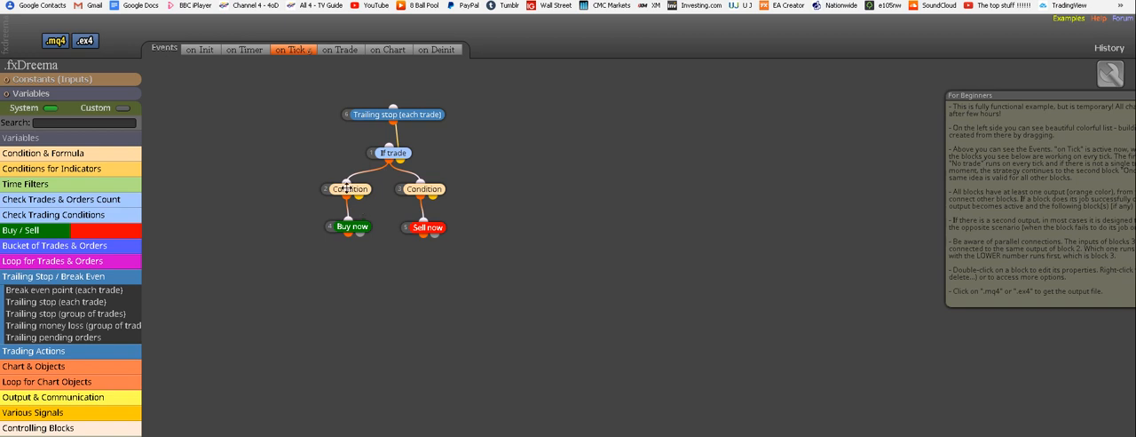
Confirm the buy condition CCI above 65 and the sell condition CCI below -65, updating both
{"action": "double_click", "coordinate": [348, 189]}
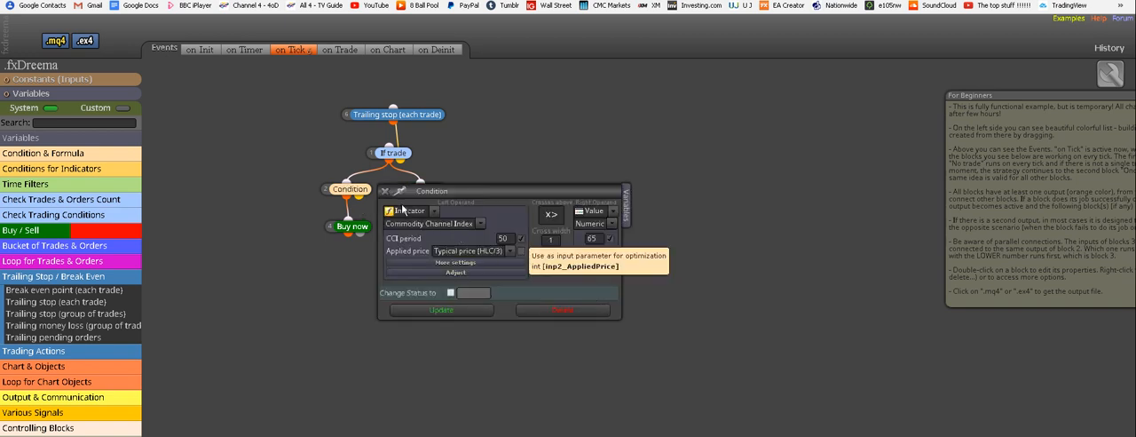
{"action": "mouse_move", "coordinate": [578, 266]}
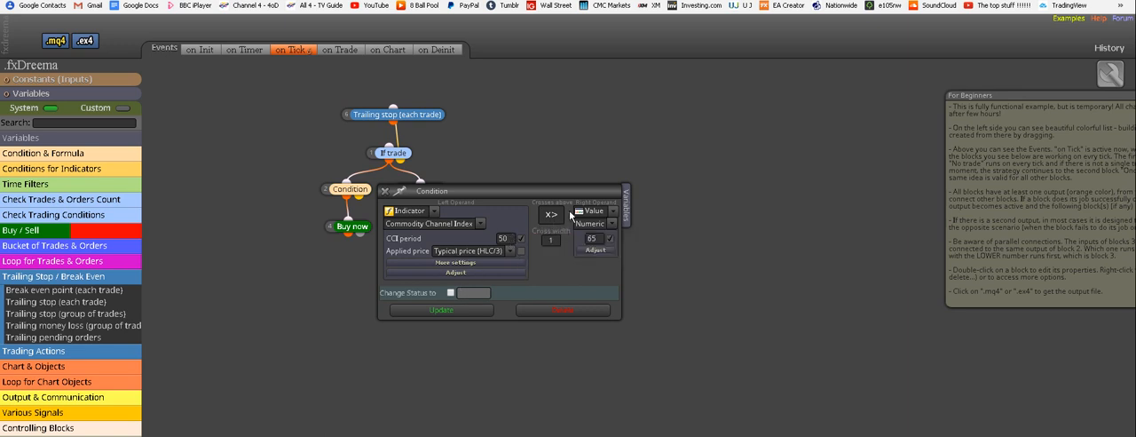
{"action": "mouse_move", "coordinate": [595, 248]}
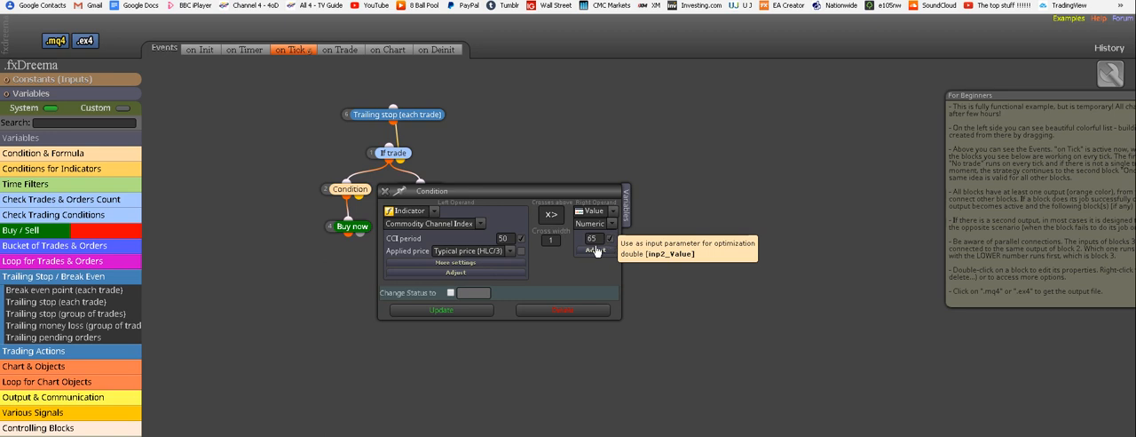
{"action": "left_click", "coordinate": [441, 309]}
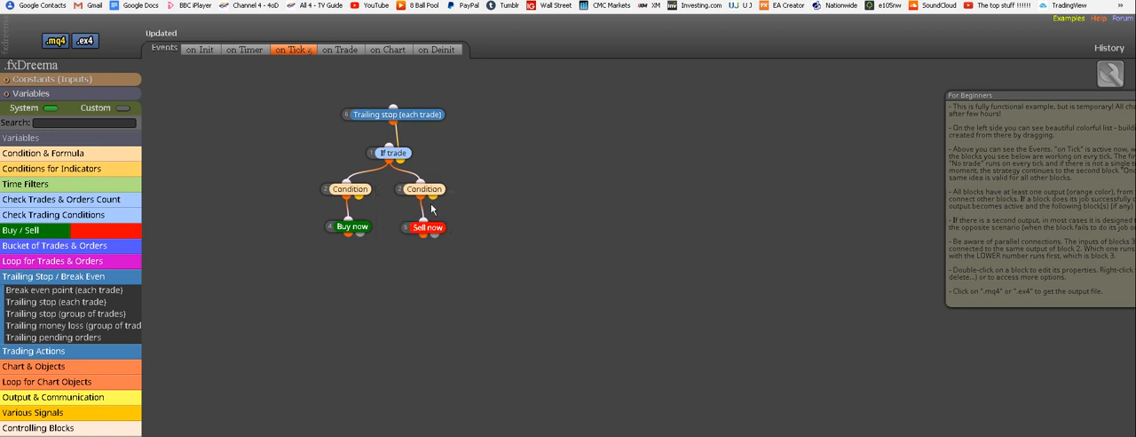
{"action": "double_click", "coordinate": [423, 188]}
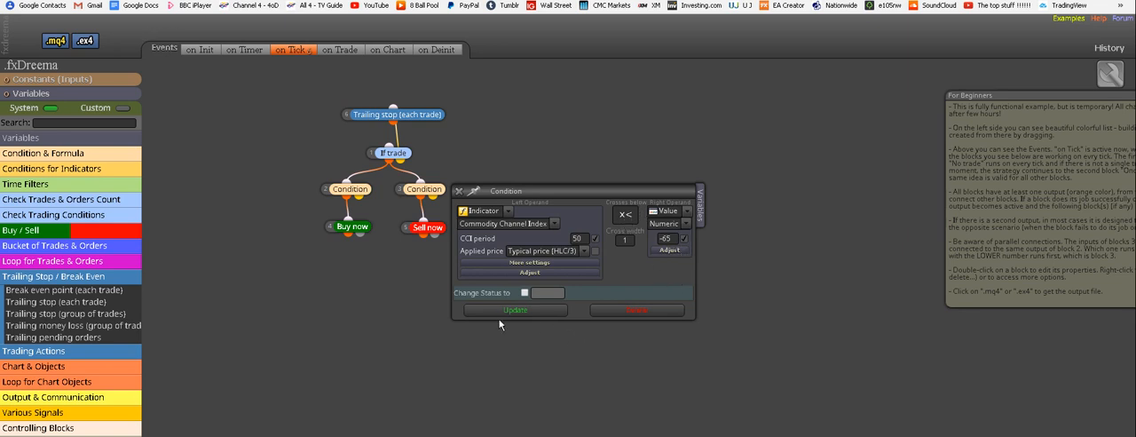
{"action": "left_click", "coordinate": [515, 309]}
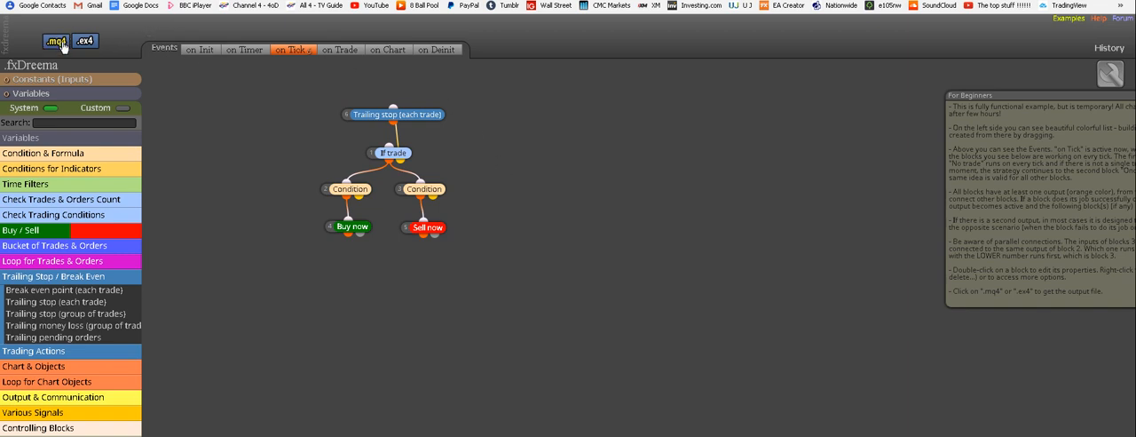
Export the robot as MQ4, overwriting the existing fxDreema.mq4 and opening it in MetaEditor
{"action": "left_click", "coordinate": [55, 40]}
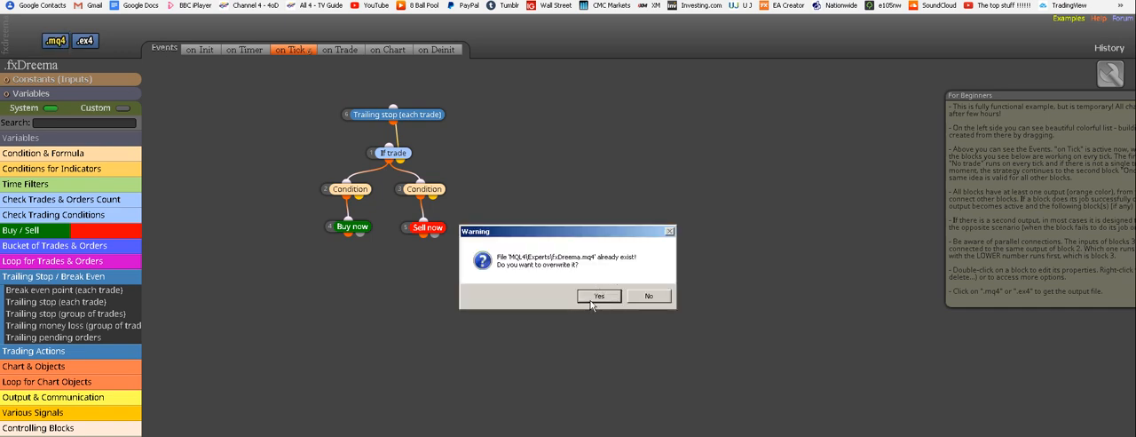
{"action": "left_click", "coordinate": [598, 295]}
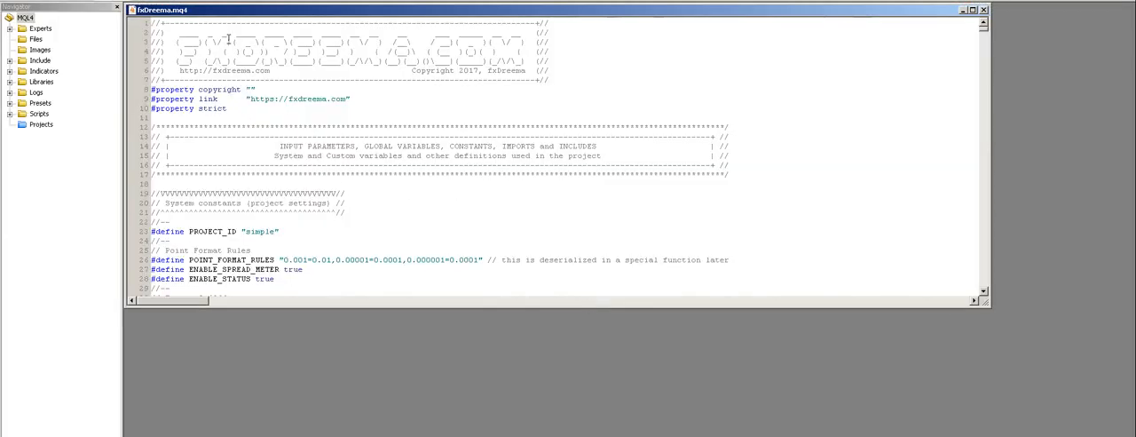
{"action": "mouse_move", "coordinate": [257, 13]}
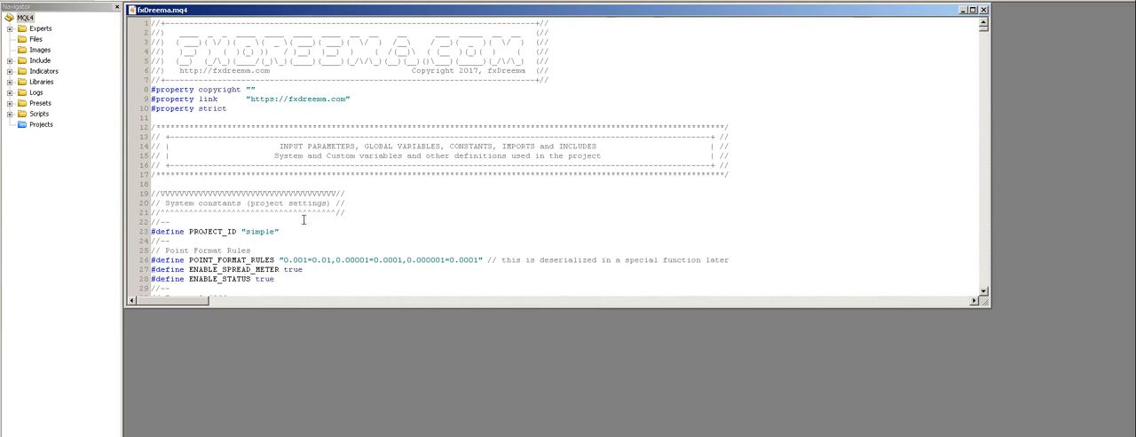
{"action": "mouse_move", "coordinate": [308, 286]}
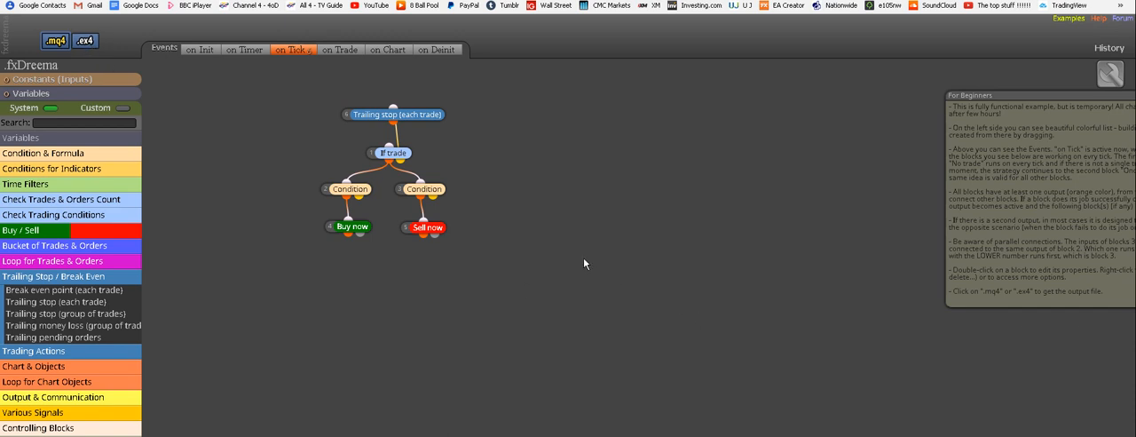
{"action": "mouse_move", "coordinate": [577, 252]}
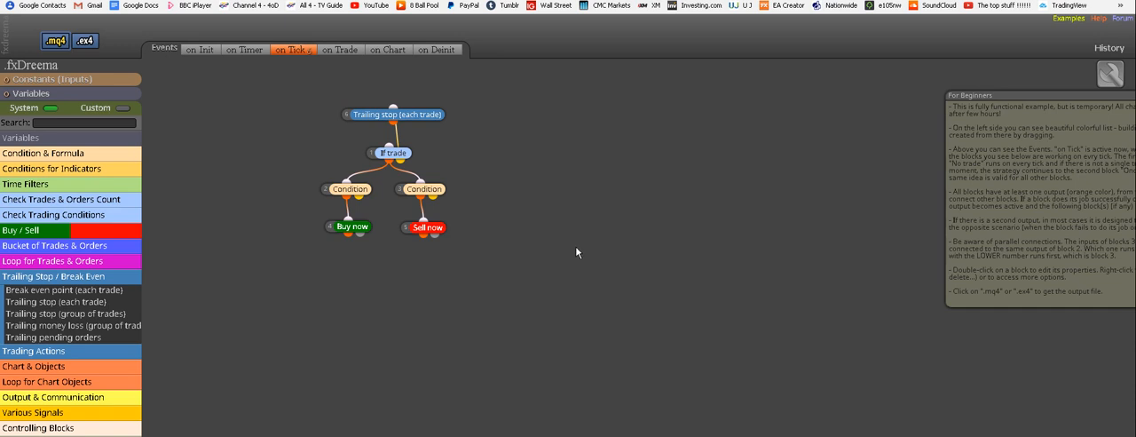